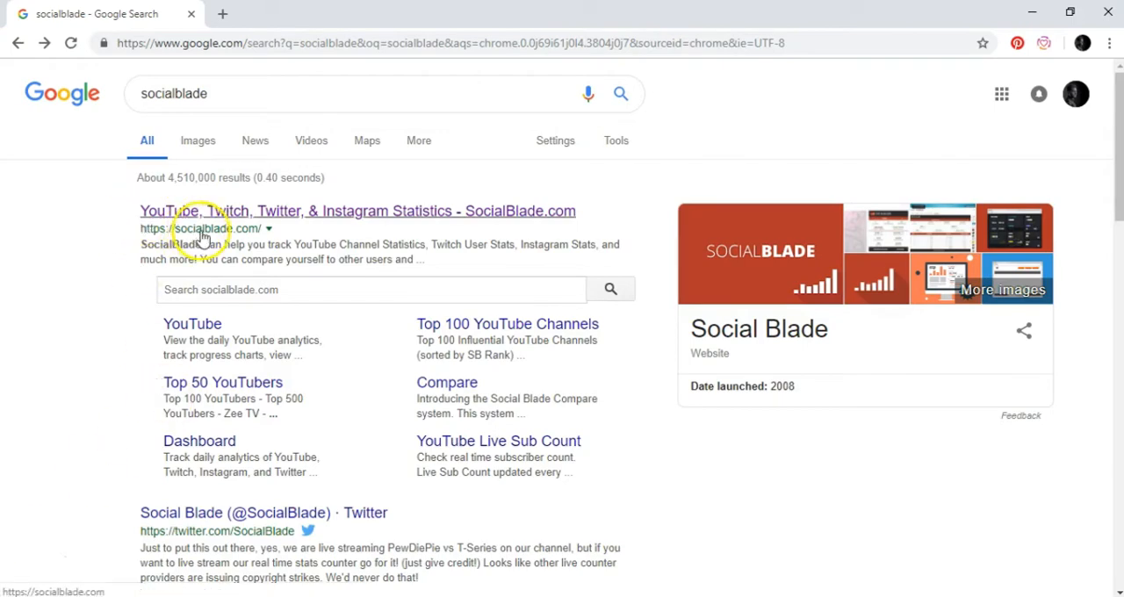
{"action": "mouse_move", "coordinate": [309, 213]}
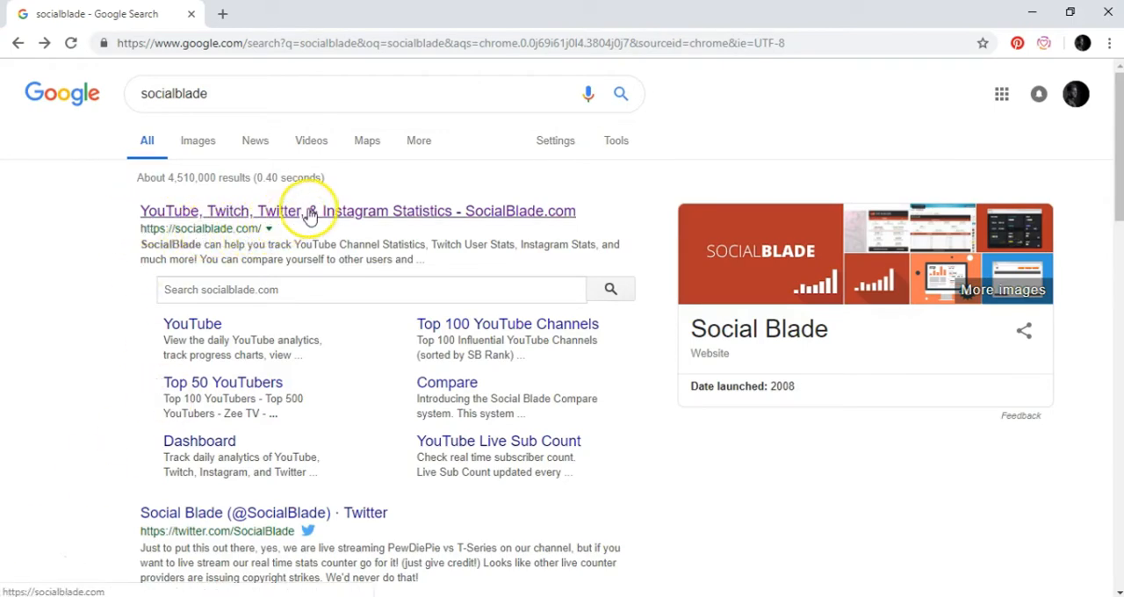
- Open the SocialBlade.com statistics result from the Google search for socialblade
{"action": "left_click", "coordinate": [281, 210]}
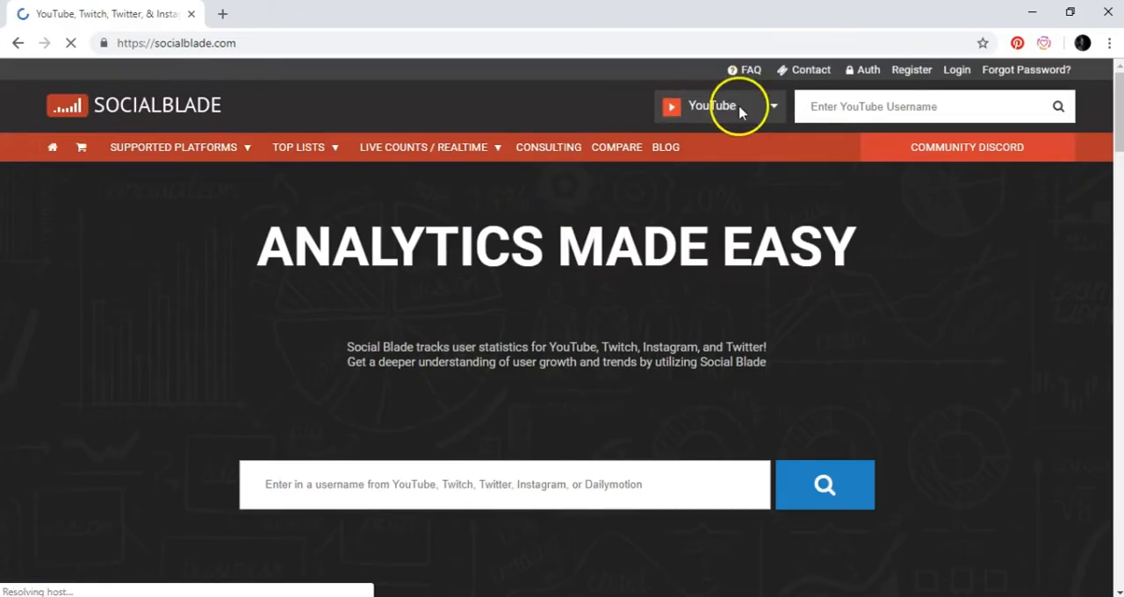
- Switch the Social Blade search to Instagram and search for motivator_guide
{"action": "left_click", "coordinate": [720, 106]}
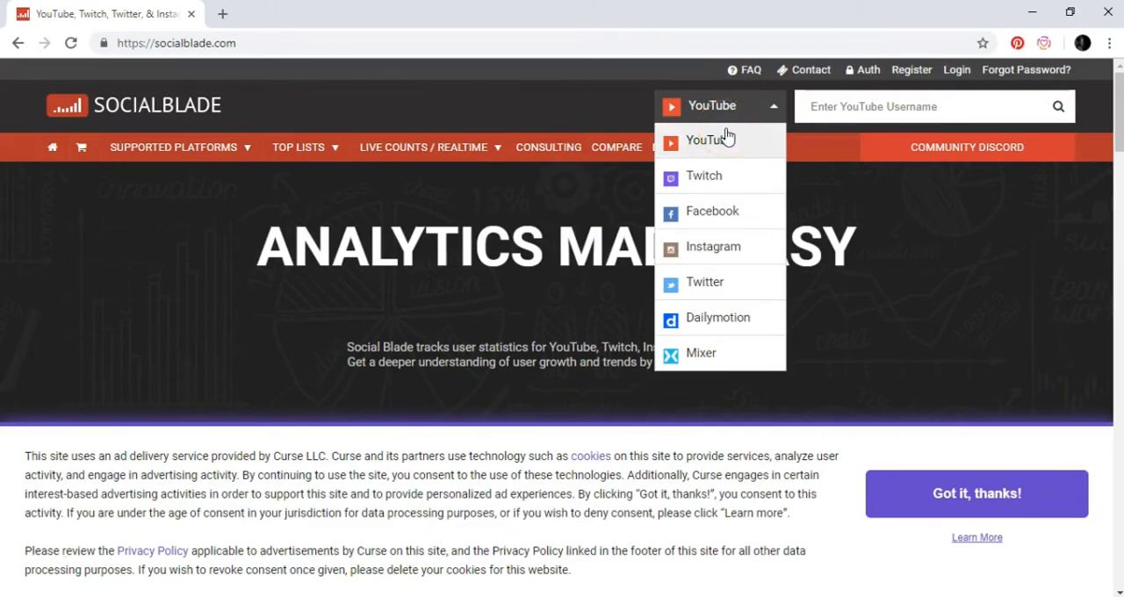
{"action": "mouse_move", "coordinate": [601, 226]}
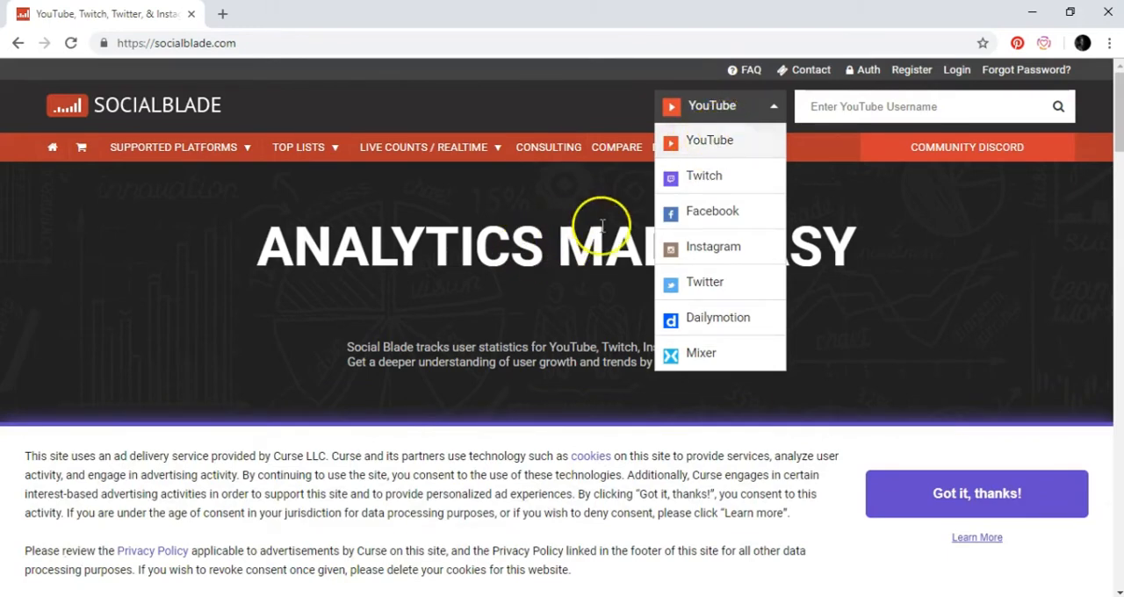
{"action": "mouse_move", "coordinate": [685, 233]}
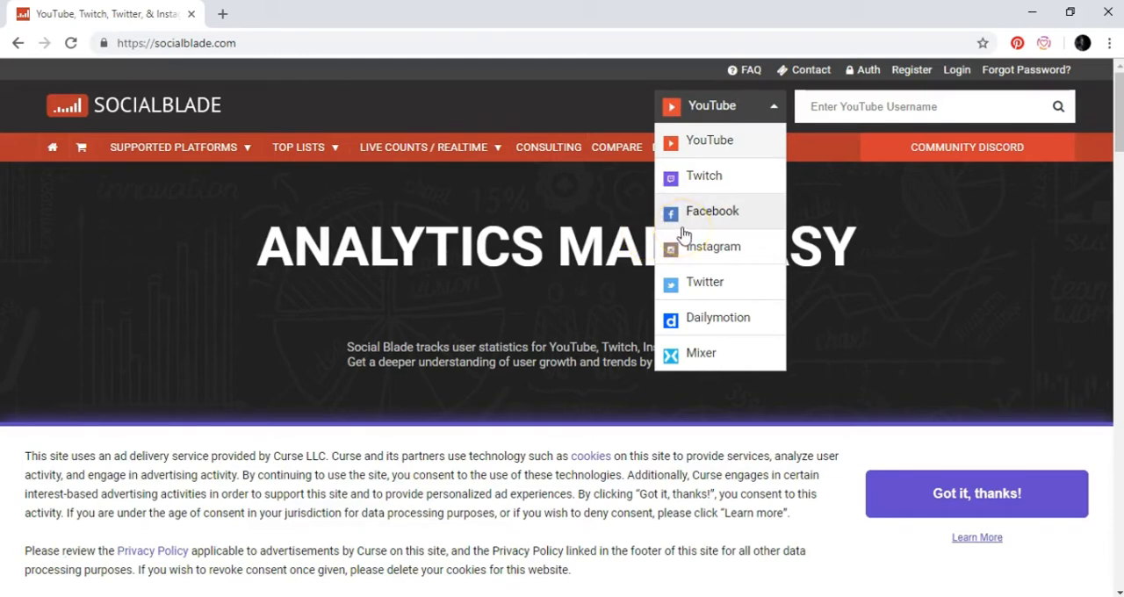
{"action": "mouse_move", "coordinate": [702, 250]}
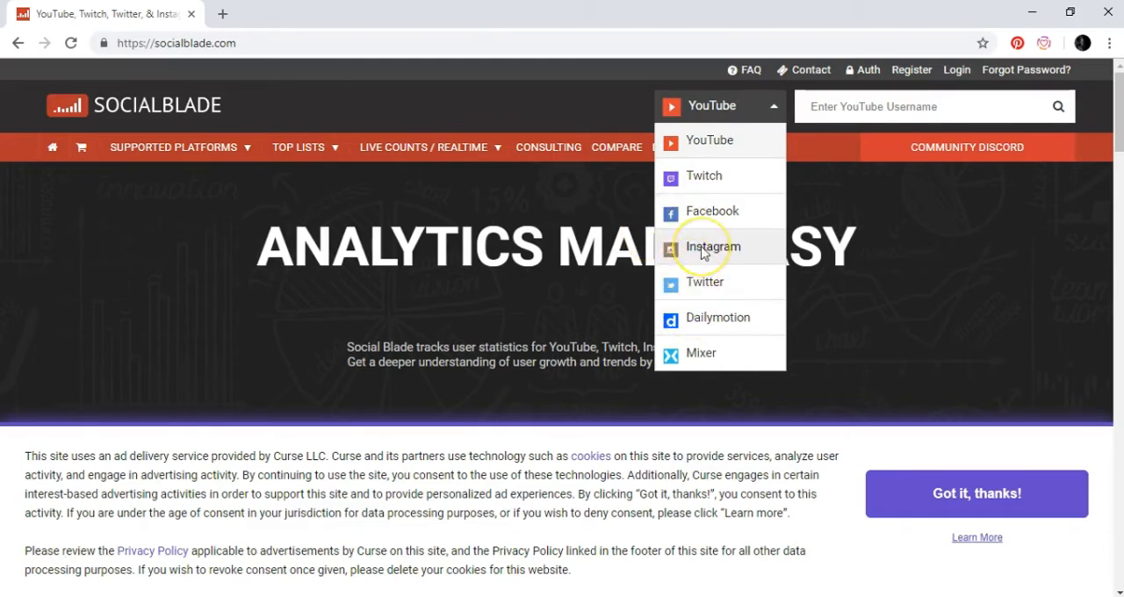
{"action": "mouse_move", "coordinate": [712, 247]}
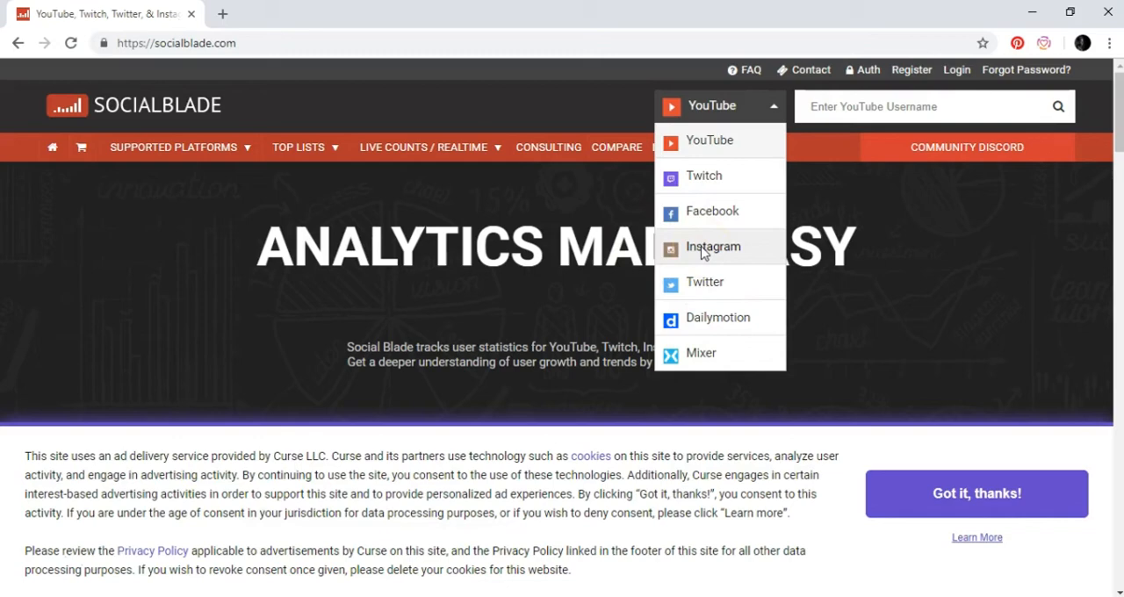
{"action": "left_click", "coordinate": [713, 246]}
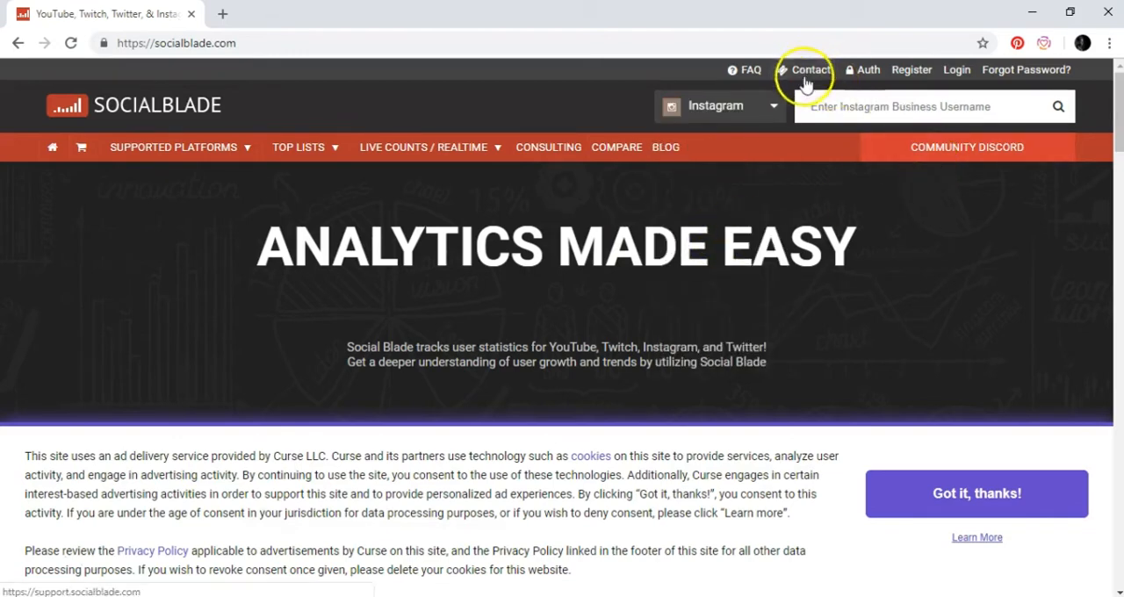
{"action": "left_click", "coordinate": [922, 106]}
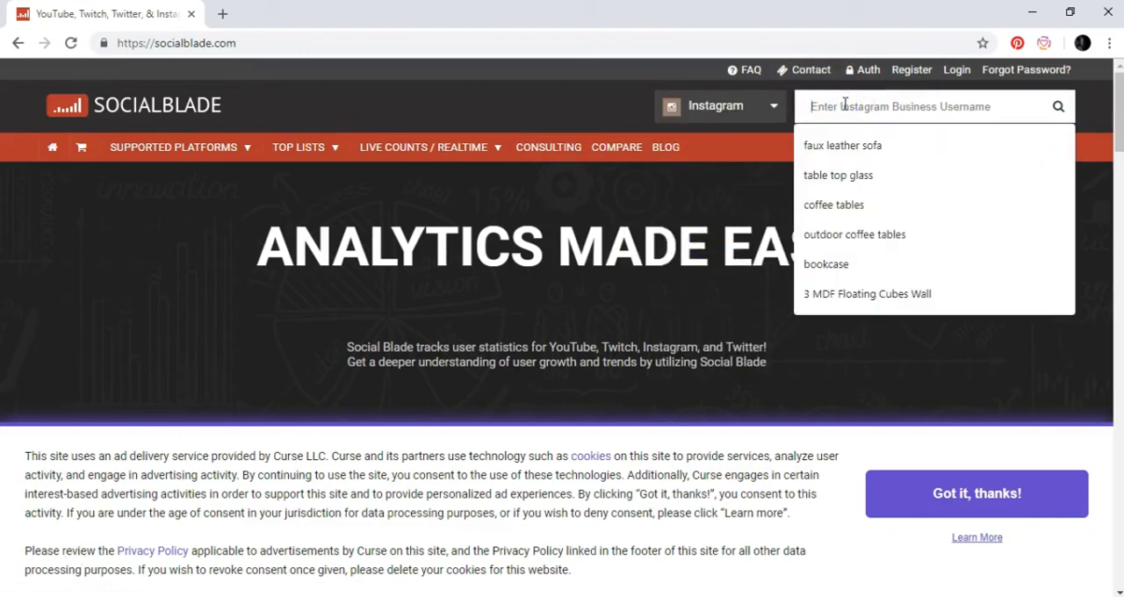
{"action": "mouse_move", "coordinate": [769, 221]}
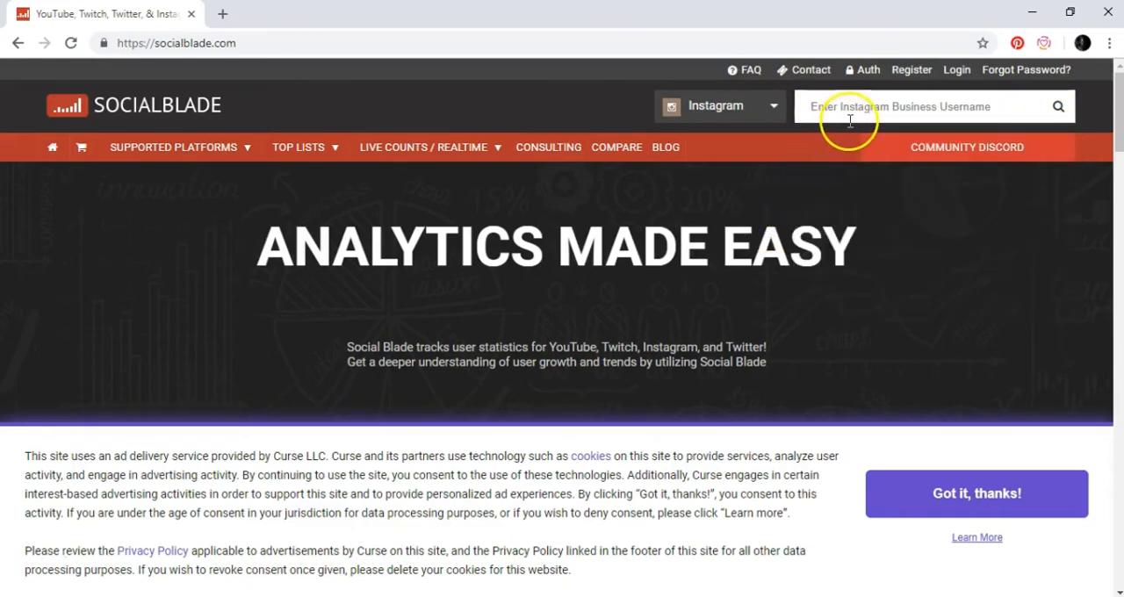
{"action": "left_click", "coordinate": [922, 106]}
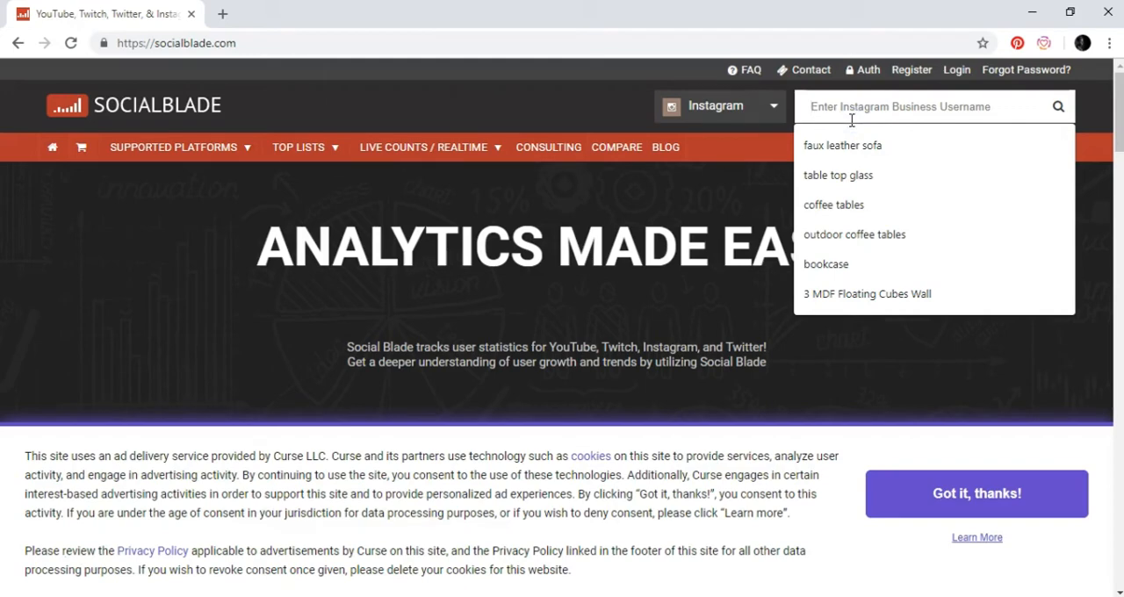
{"action": "type", "text": "motivator_"}
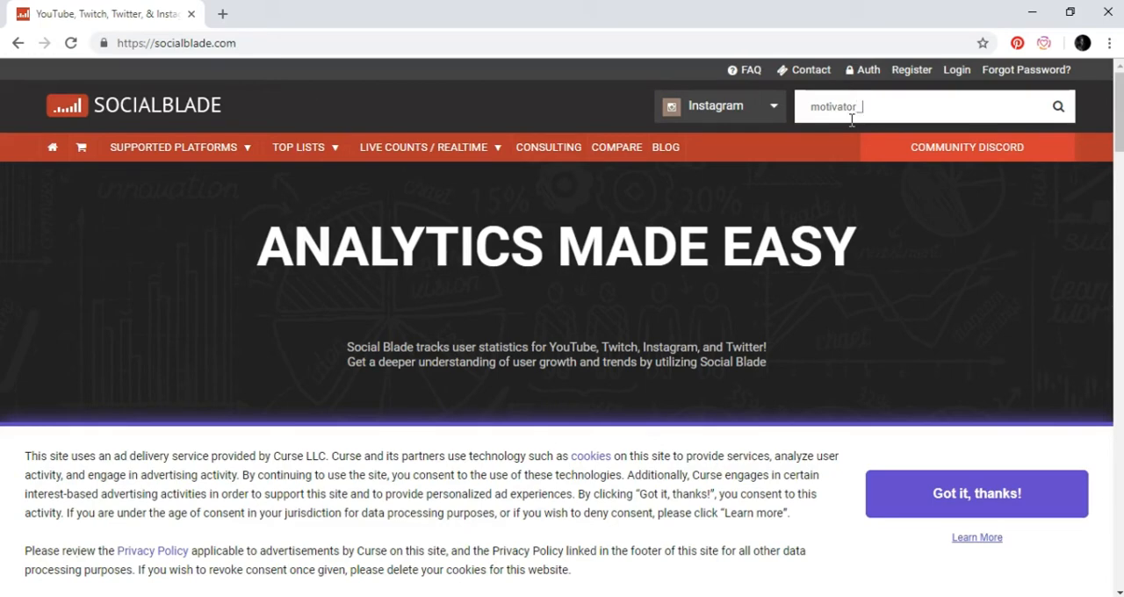
{"action": "type", "text": "guide"}
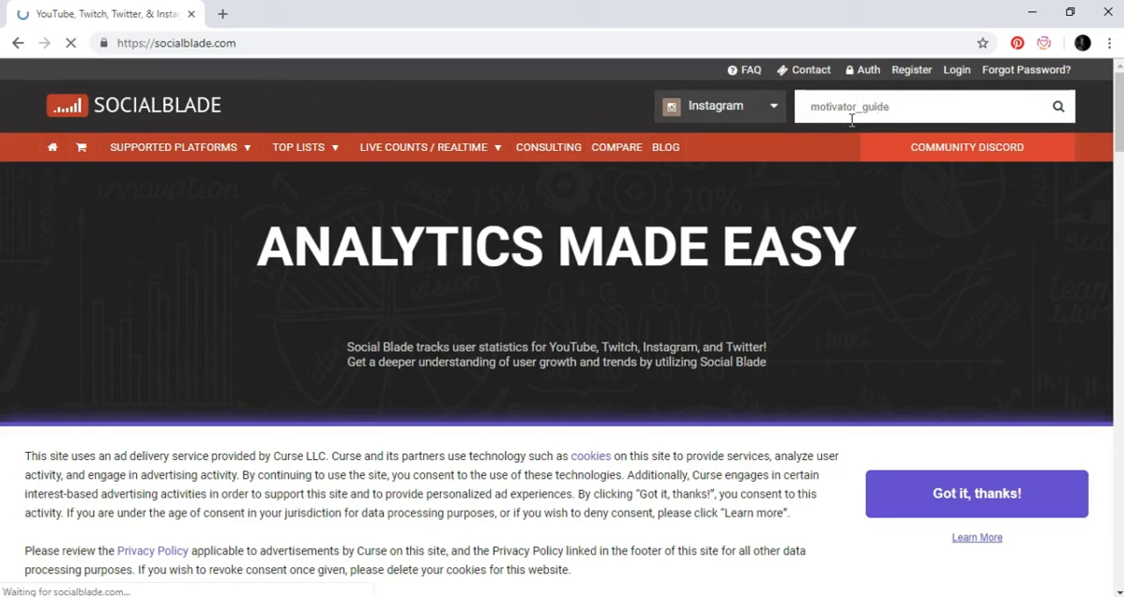
- Load motivator_guide's stats page, dismiss the cookie banner, and scroll to the 20,888 followers figures
{"action": "left_click", "coordinate": [1058, 106]}
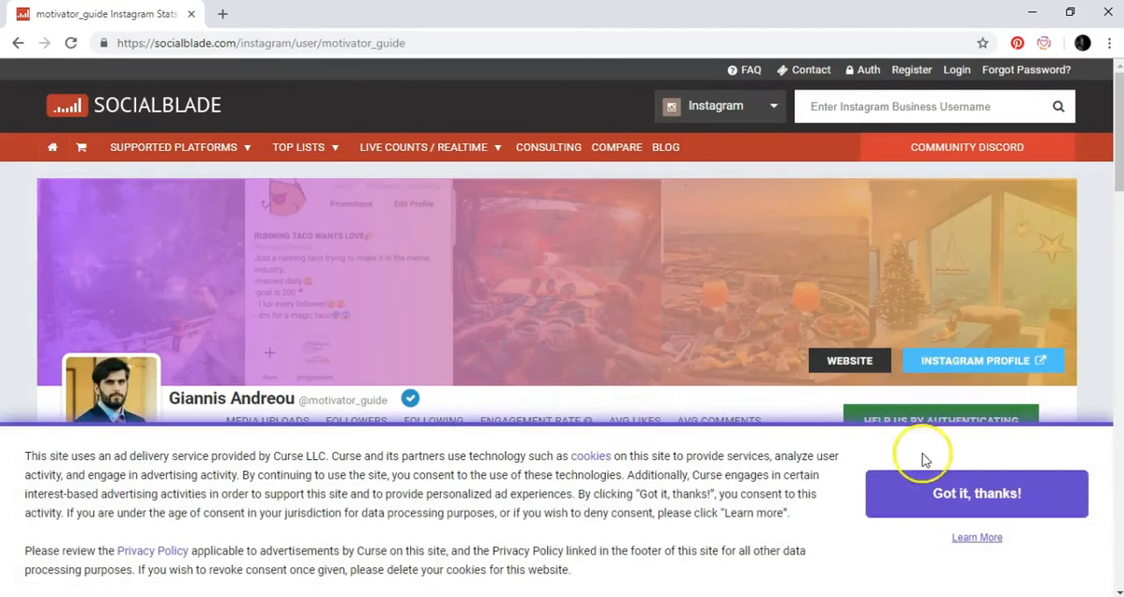
{"action": "left_click", "coordinate": [975, 492]}
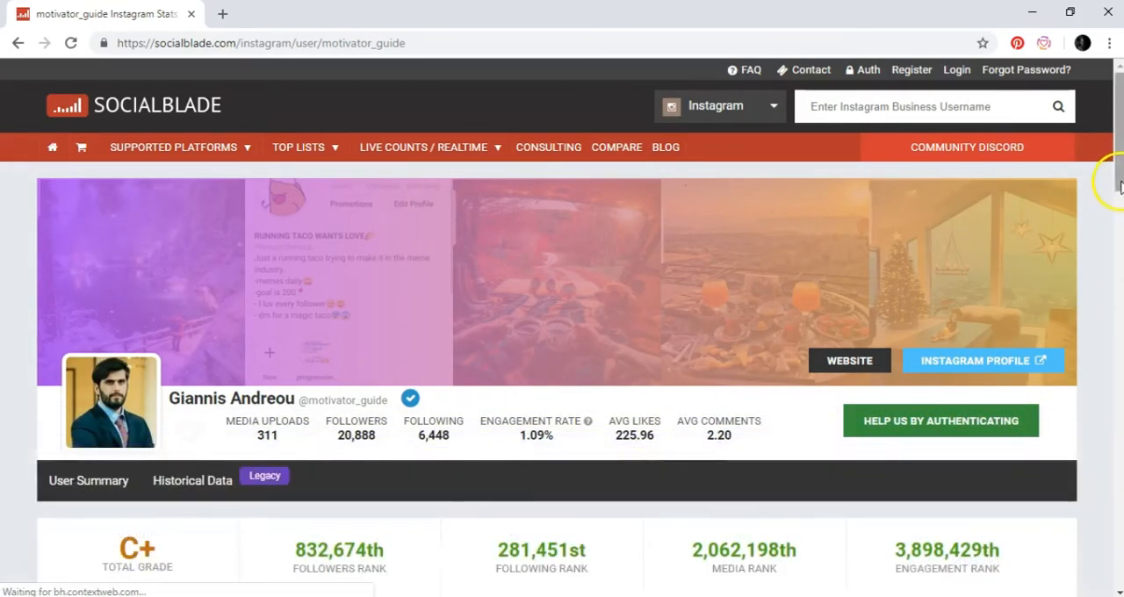
{"action": "scroll", "scroll_direction": "down", "scroll_amount": 3}
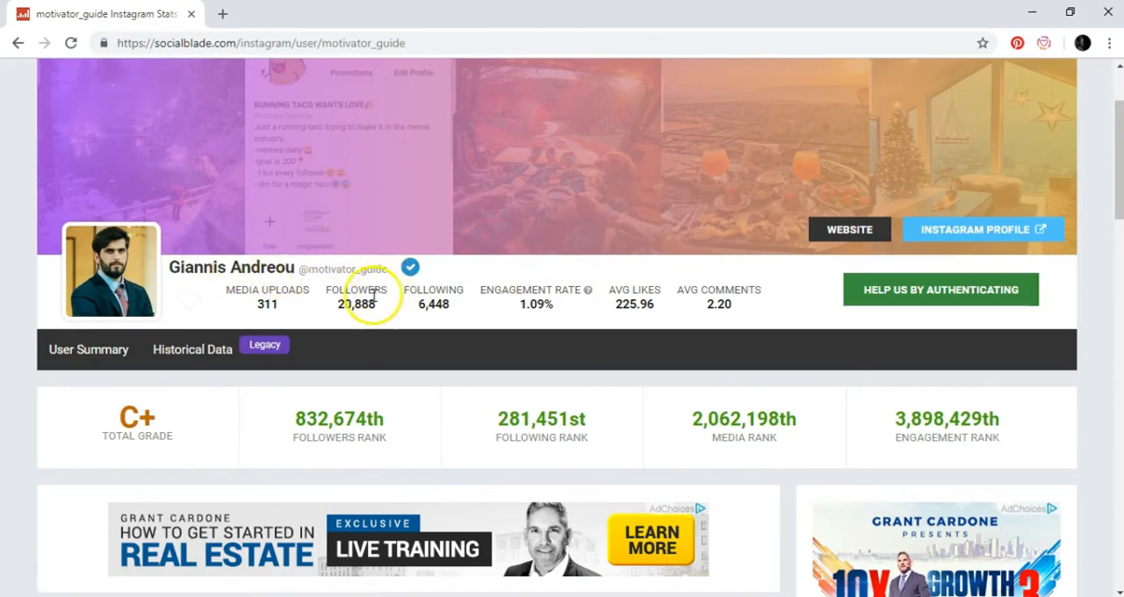
{"action": "mouse_move", "coordinate": [410, 267]}
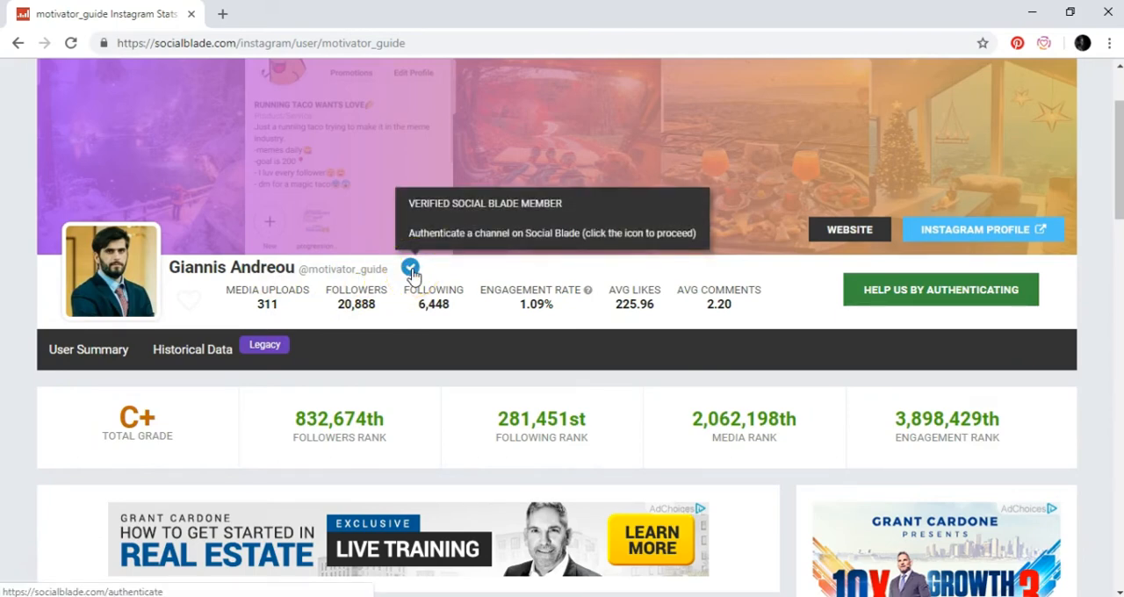
{"action": "mouse_move", "coordinate": [399, 276]}
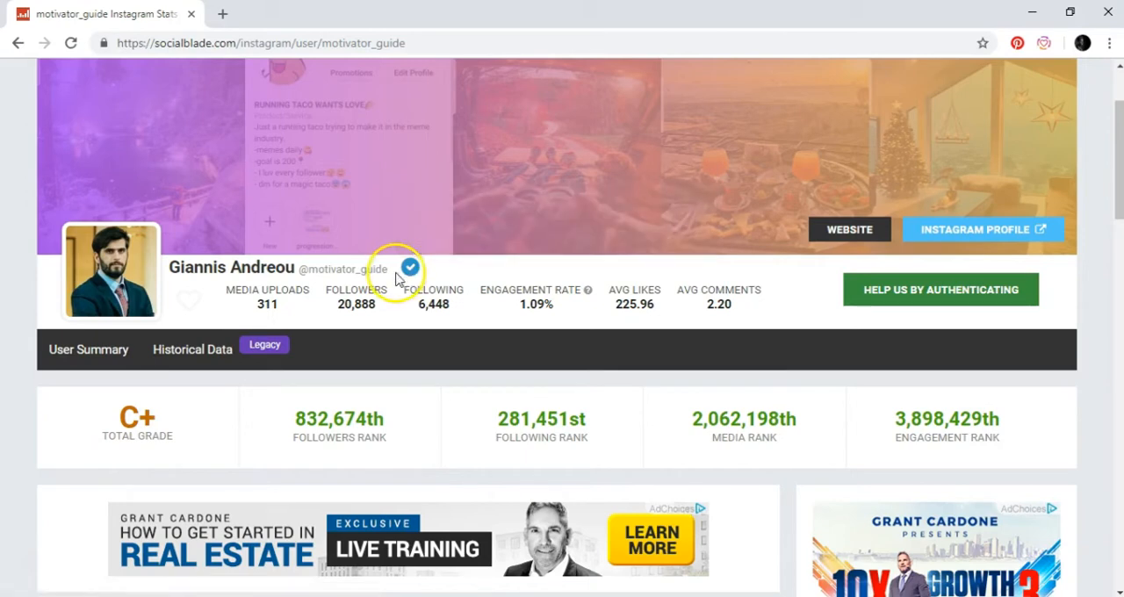
{"action": "mouse_move", "coordinate": [355, 299]}
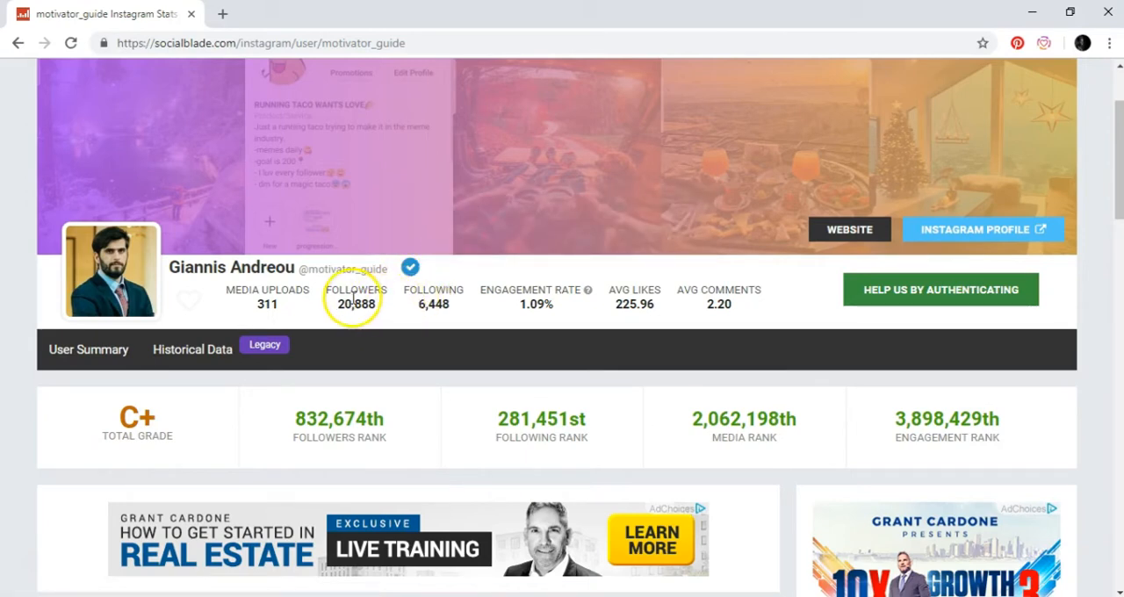
{"action": "mouse_move", "coordinate": [634, 304]}
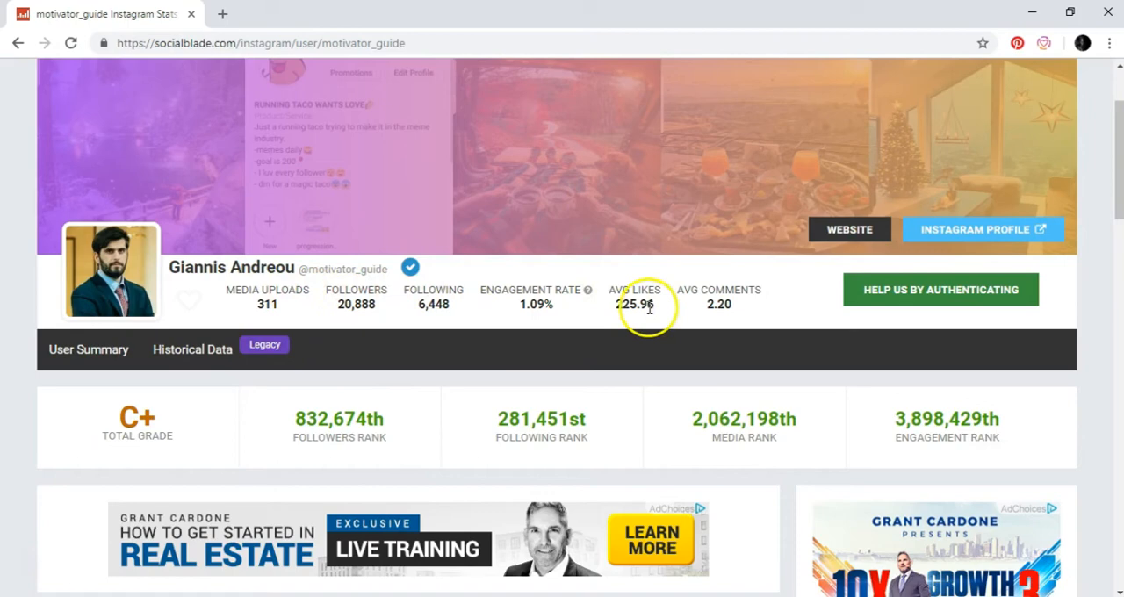
{"action": "mouse_move", "coordinate": [525, 316]}
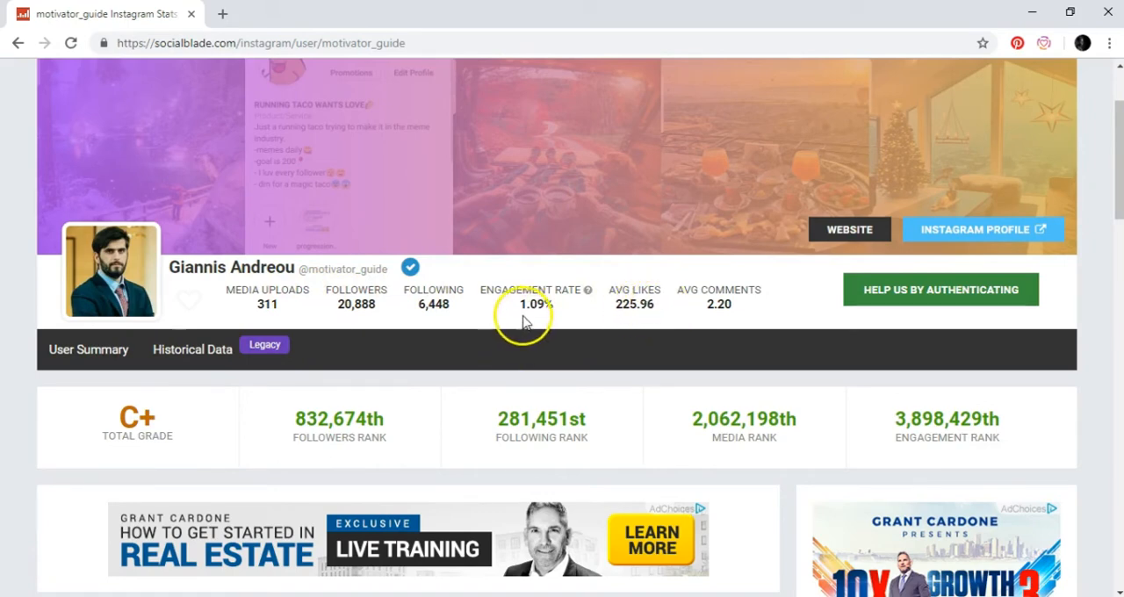
{"action": "mouse_move", "coordinate": [733, 302]}
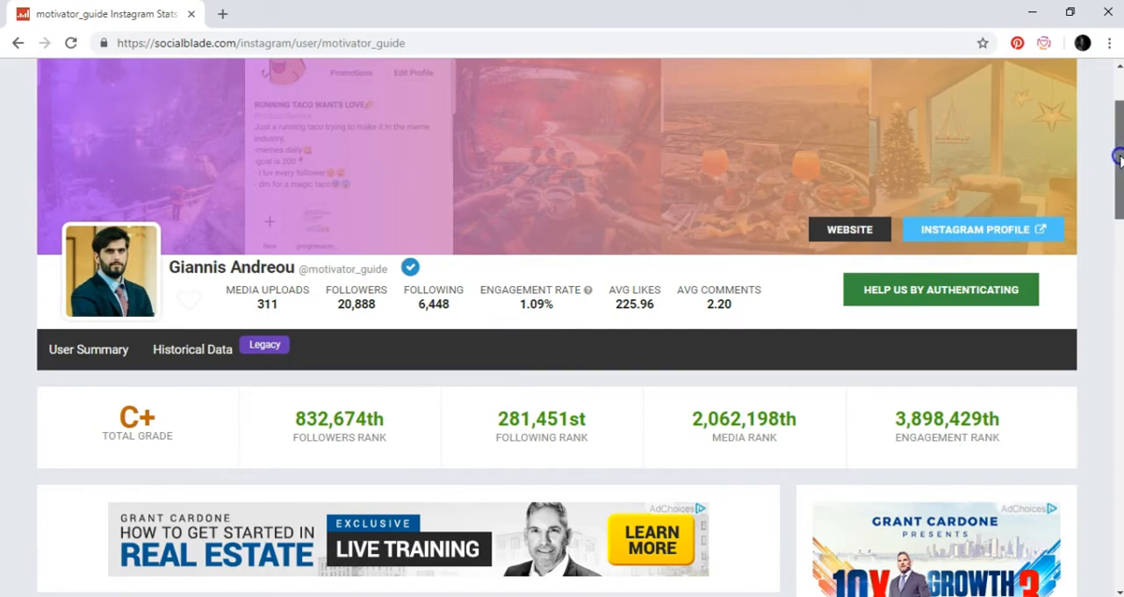
- Scroll down to motivator_guide's daily stats summary for 1–15 December 2018
{"action": "scroll", "scroll_direction": "down", "scroll_amount": 3}
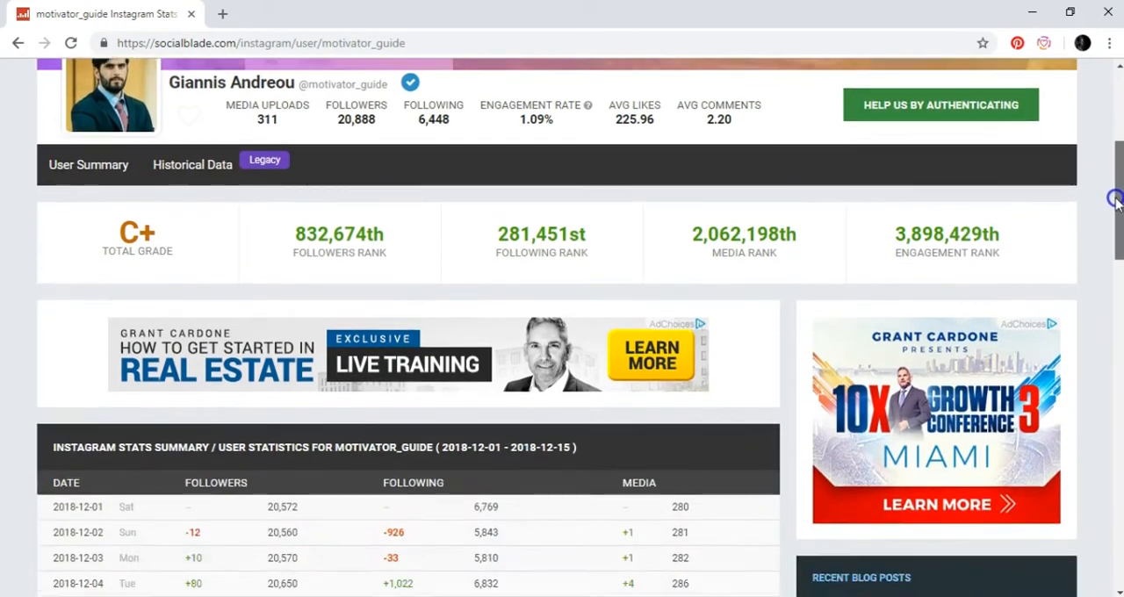
{"action": "scroll", "scroll_direction": "down", "scroll_amount": 3}
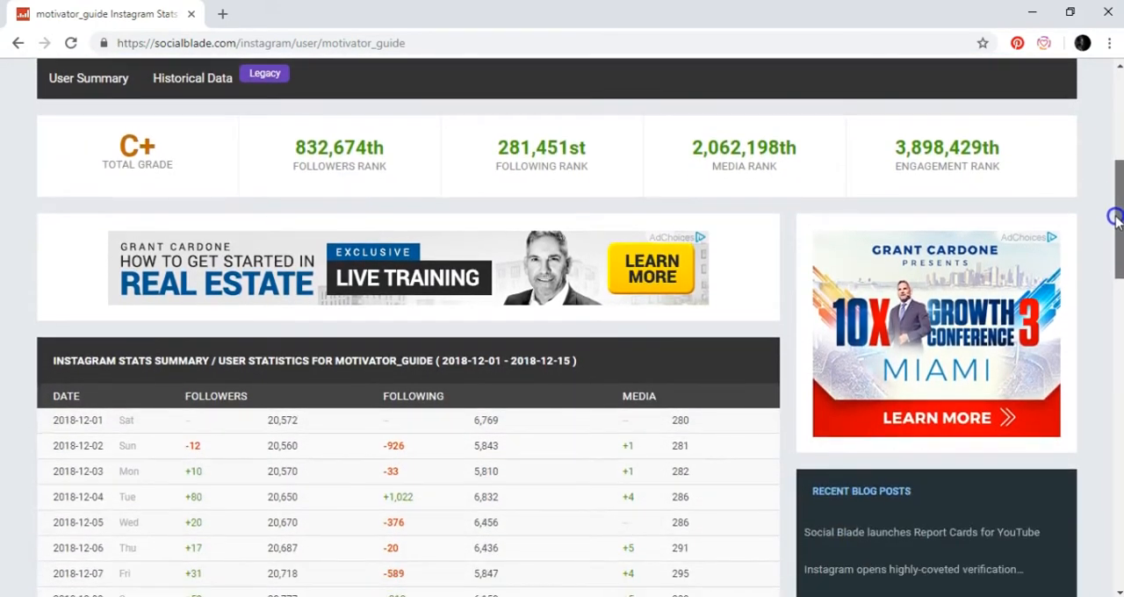
{"action": "scroll", "scroll_direction": "down", "scroll_amount": 3}
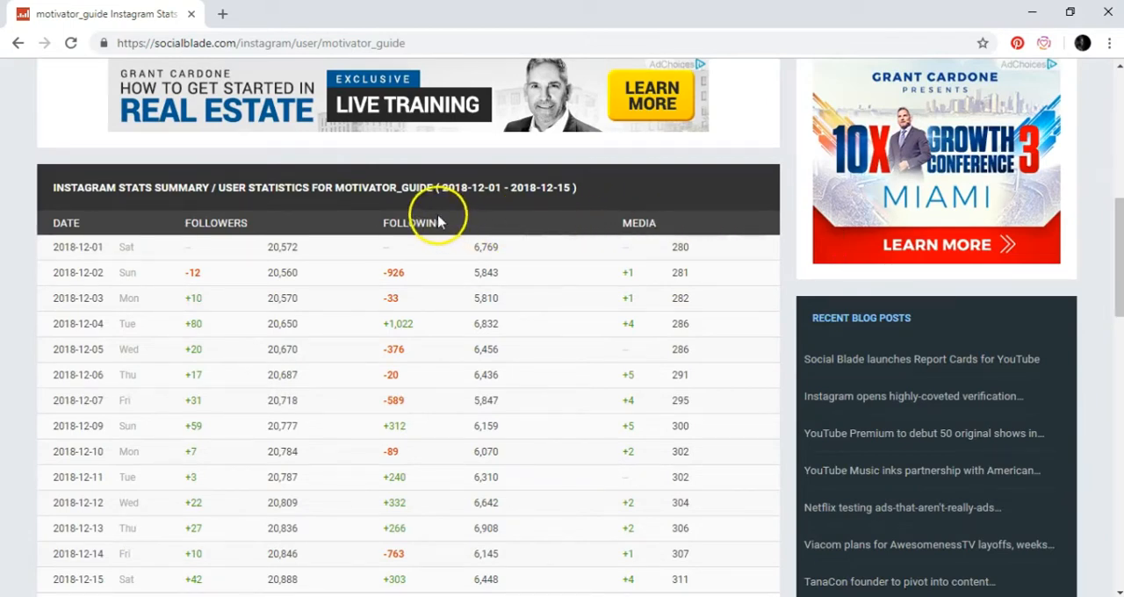
{"action": "mouse_move", "coordinate": [456, 237]}
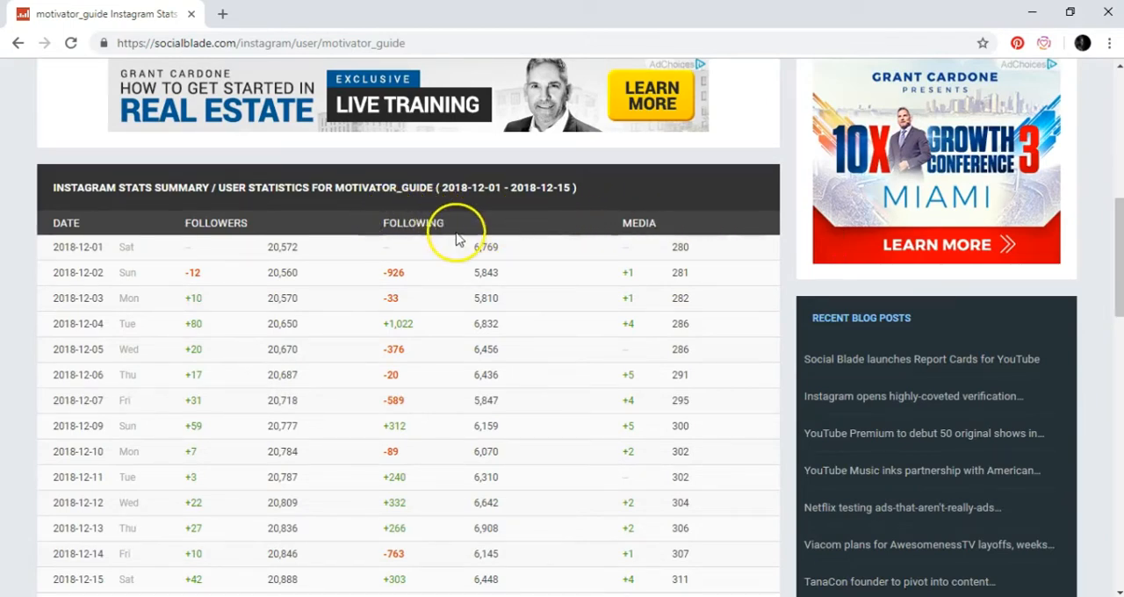
{"action": "mouse_move", "coordinate": [475, 257]}
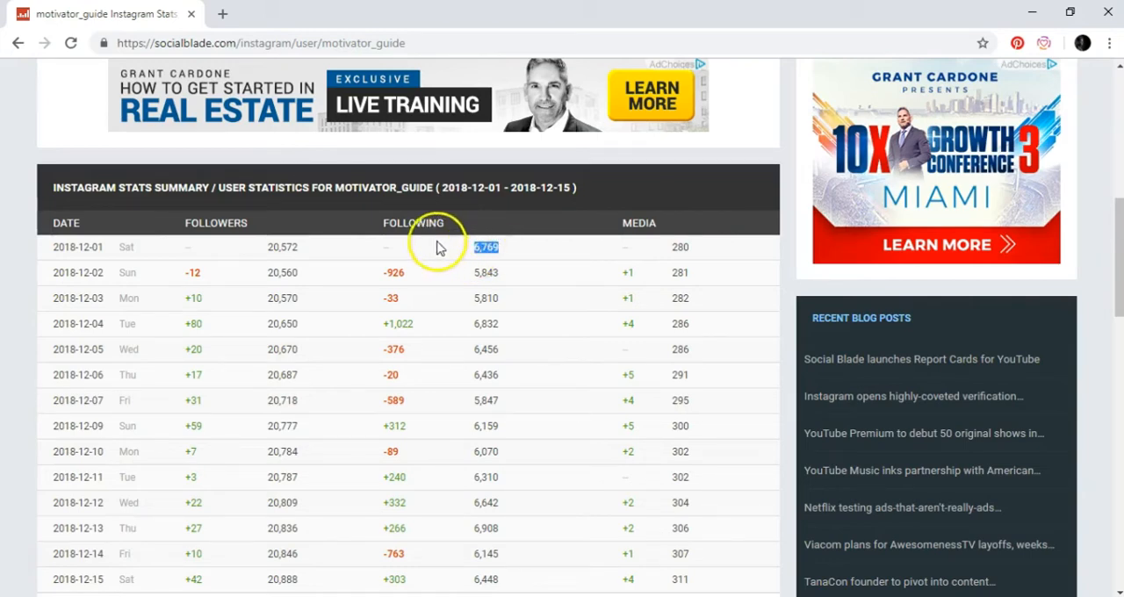
{"action": "mouse_move", "coordinate": [478, 272]}
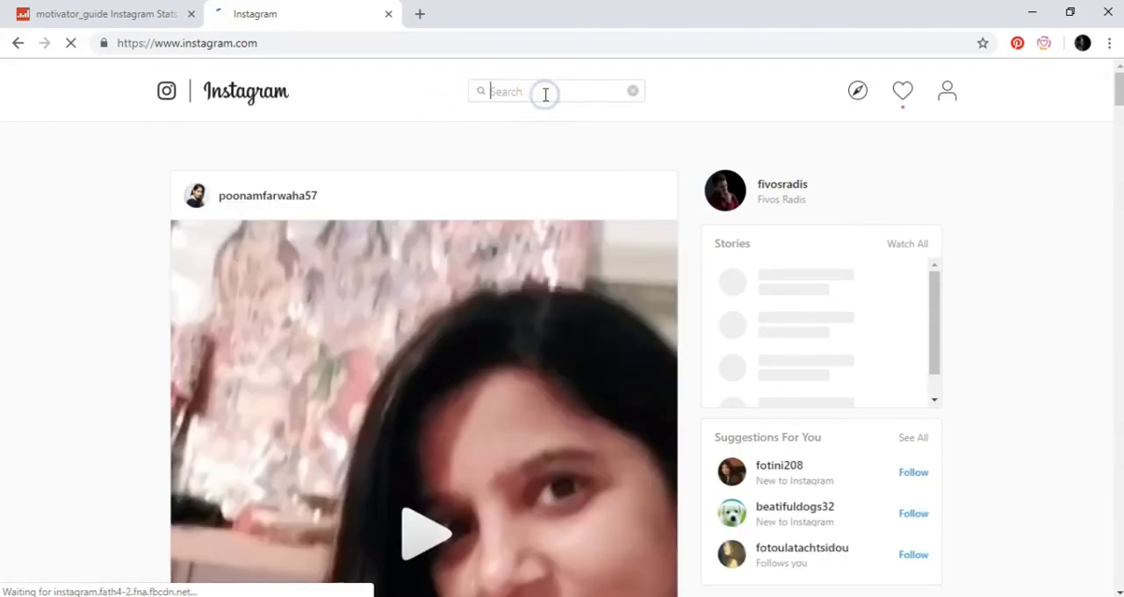
{"action": "type", "text": "motivator"}
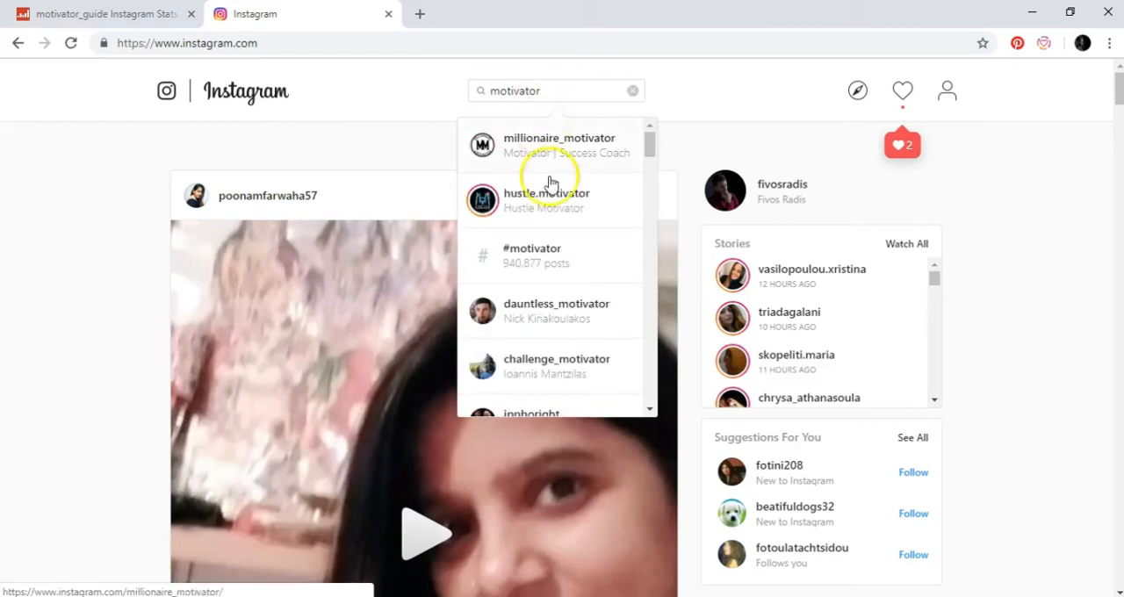
{"action": "mouse_move", "coordinate": [559, 114]}
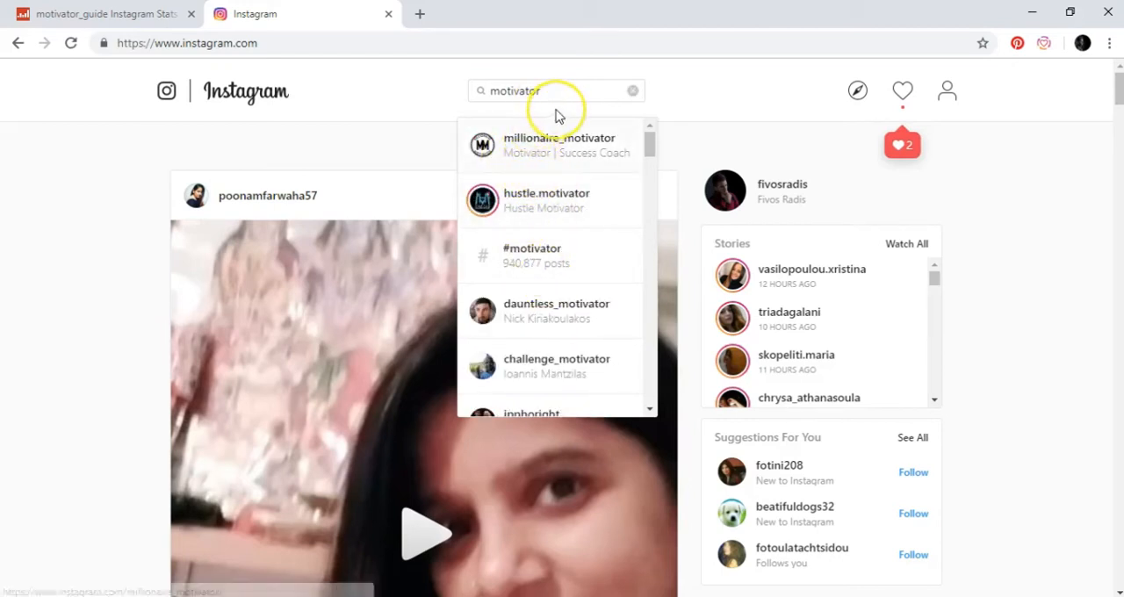
{"action": "type", "text": "_"}
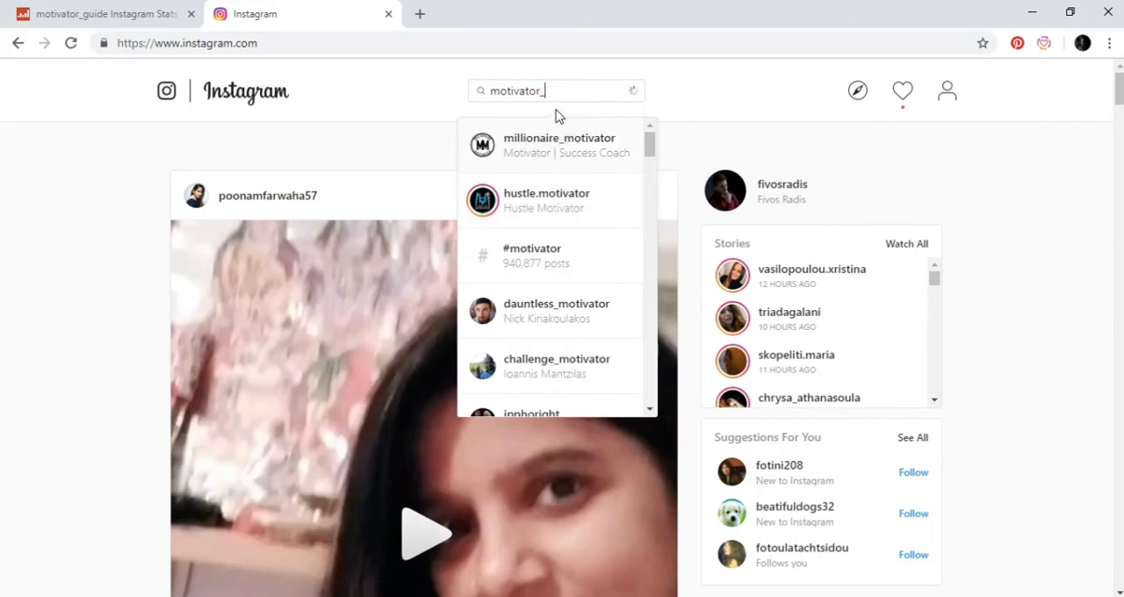
{"action": "type", "text": "guide"}
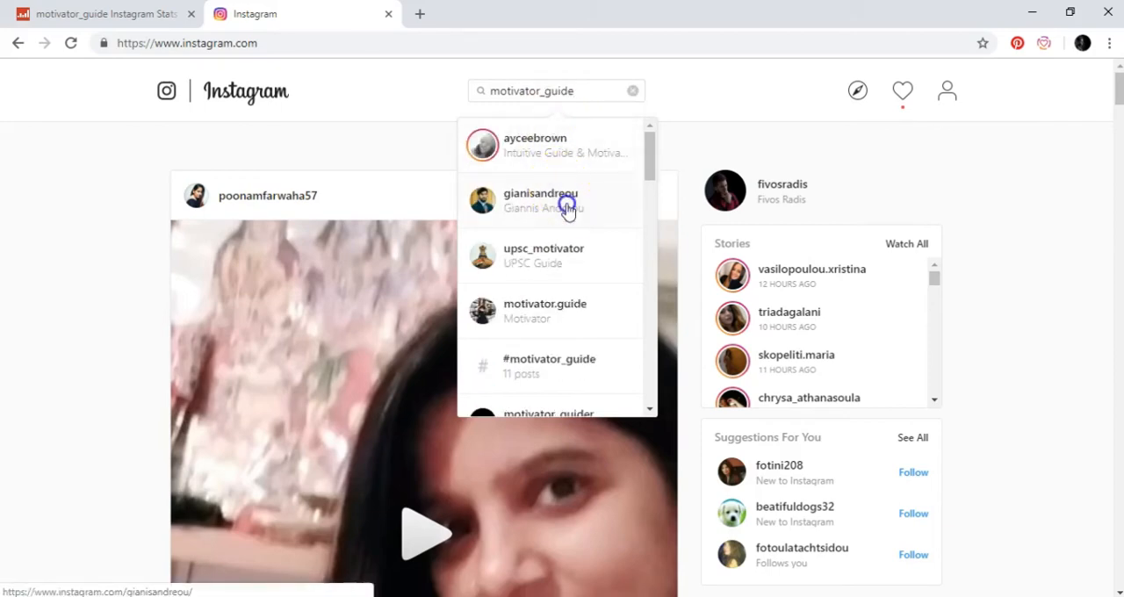
{"action": "left_click", "coordinate": [540, 200]}
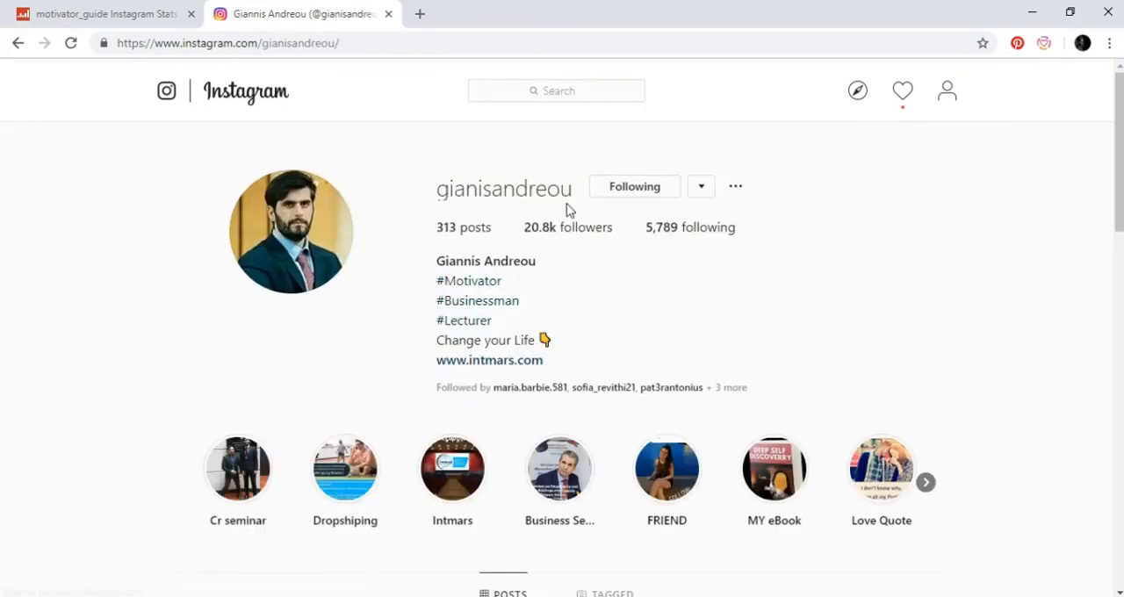
{"action": "mouse_move", "coordinate": [689, 226]}
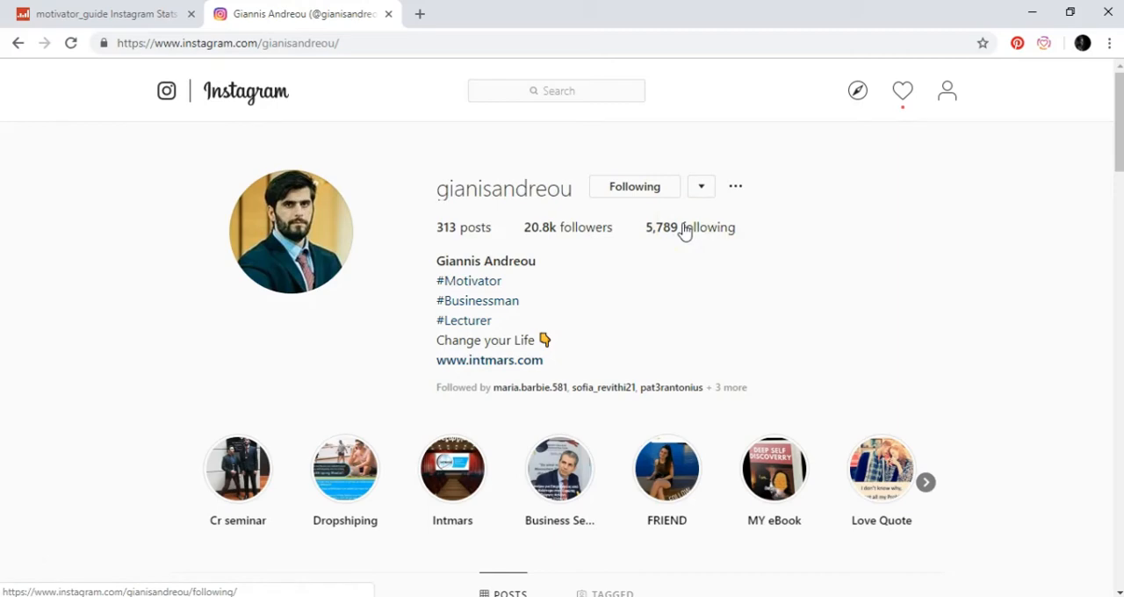
{"action": "mouse_move", "coordinate": [718, 236]}
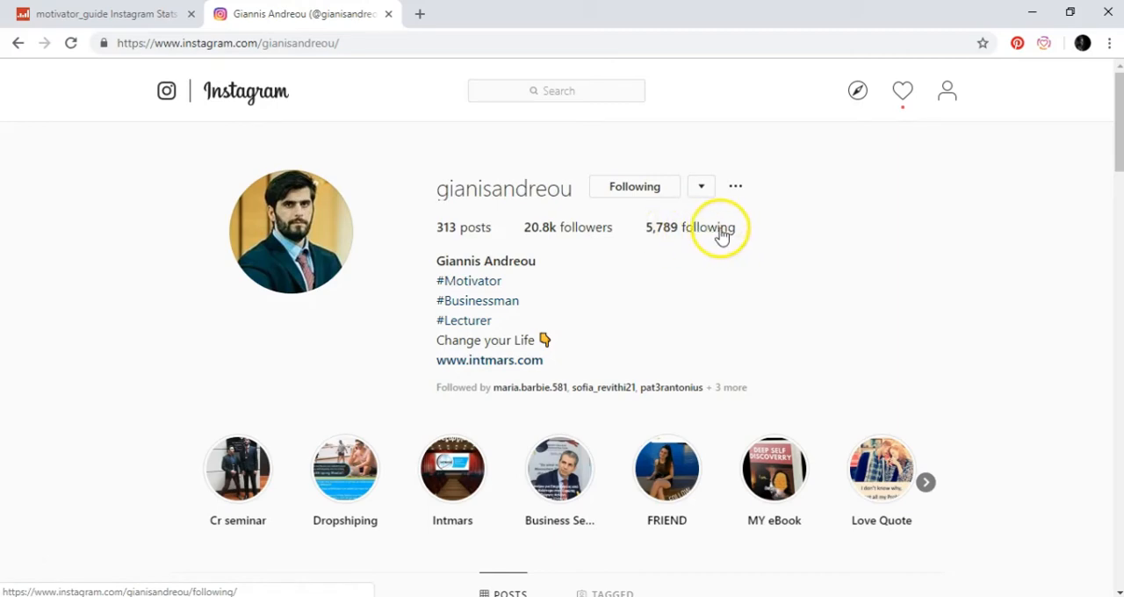
{"action": "left_click", "coordinate": [96, 13]}
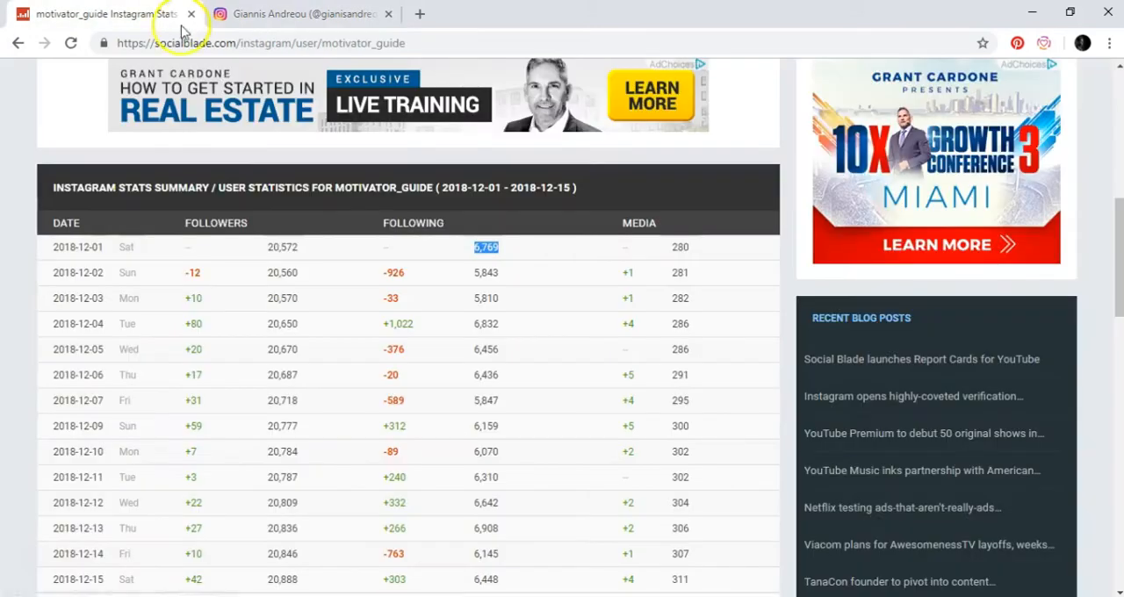
{"action": "mouse_move", "coordinate": [195, 323]}
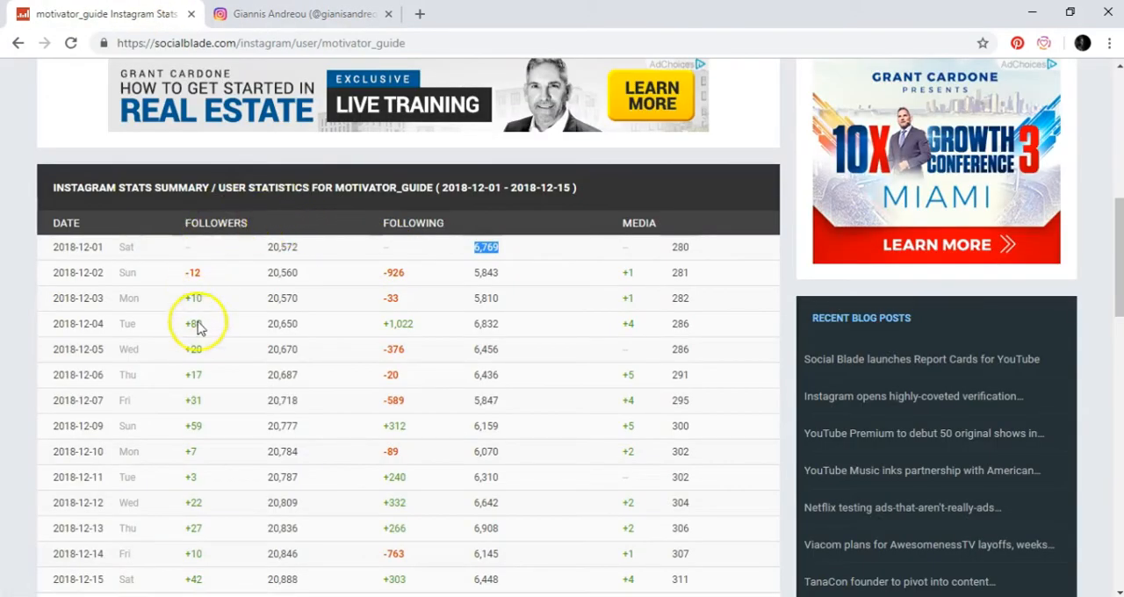
{"action": "mouse_move", "coordinate": [202, 450]}
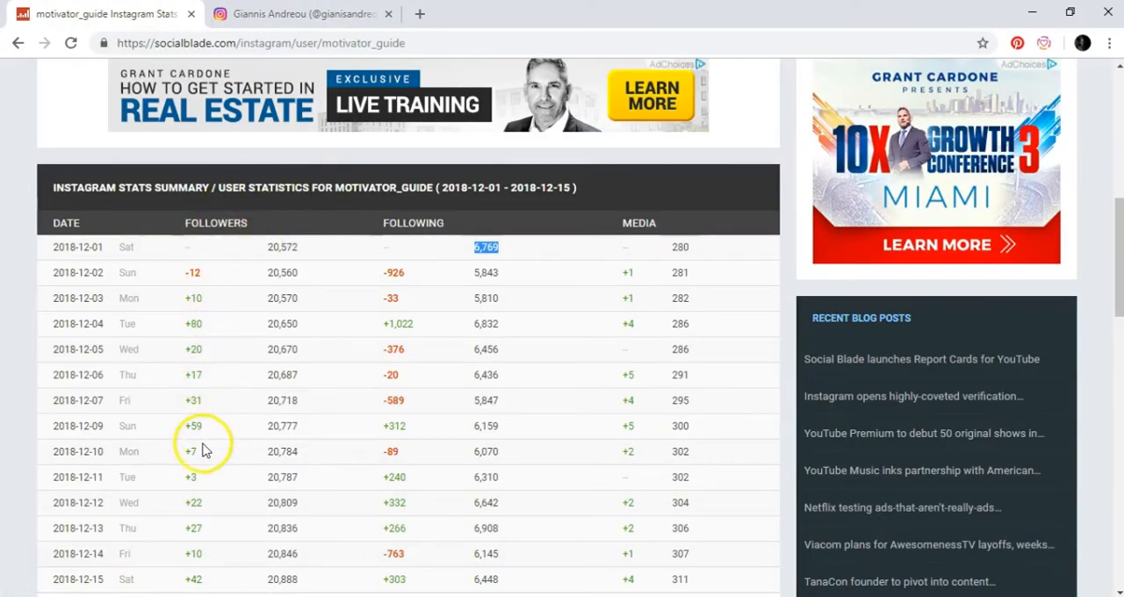
{"action": "mouse_move", "coordinate": [211, 496]}
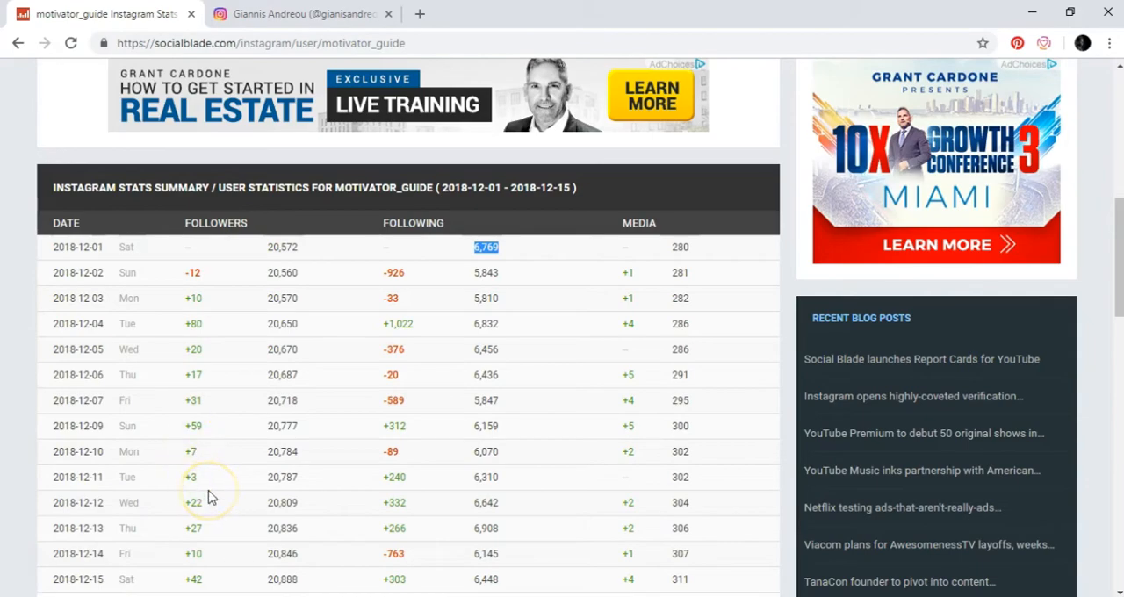
- Review motivator_guide's averages and follower progress graphs, then return to the username search box
{"action": "scroll", "scroll_direction": "down", "scroll_amount": 3}
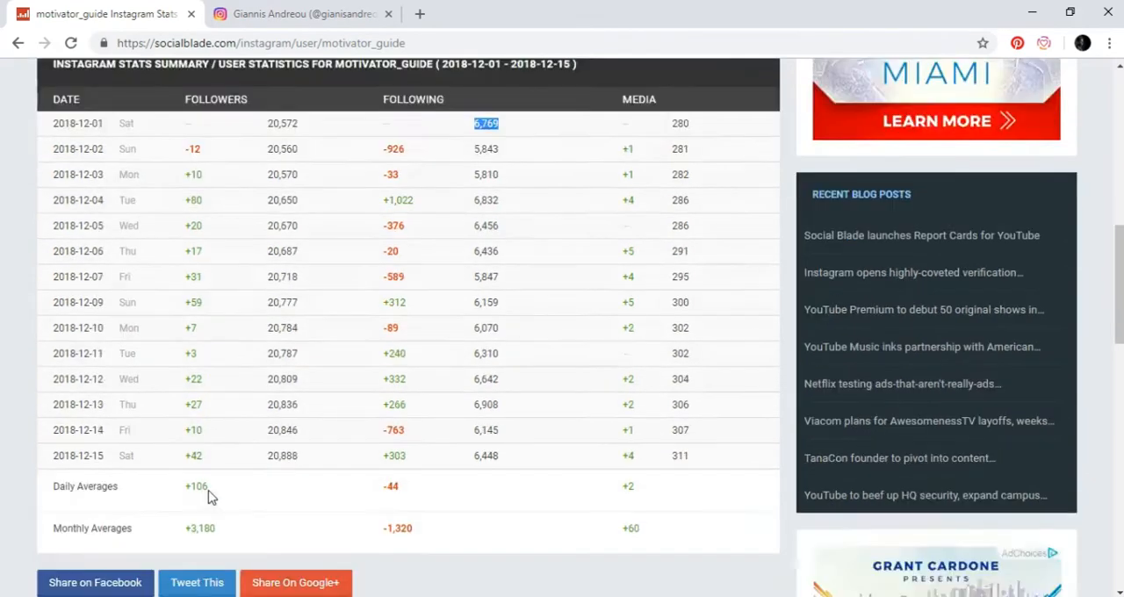
{"action": "scroll", "scroll_direction": "down", "scroll_amount": 3}
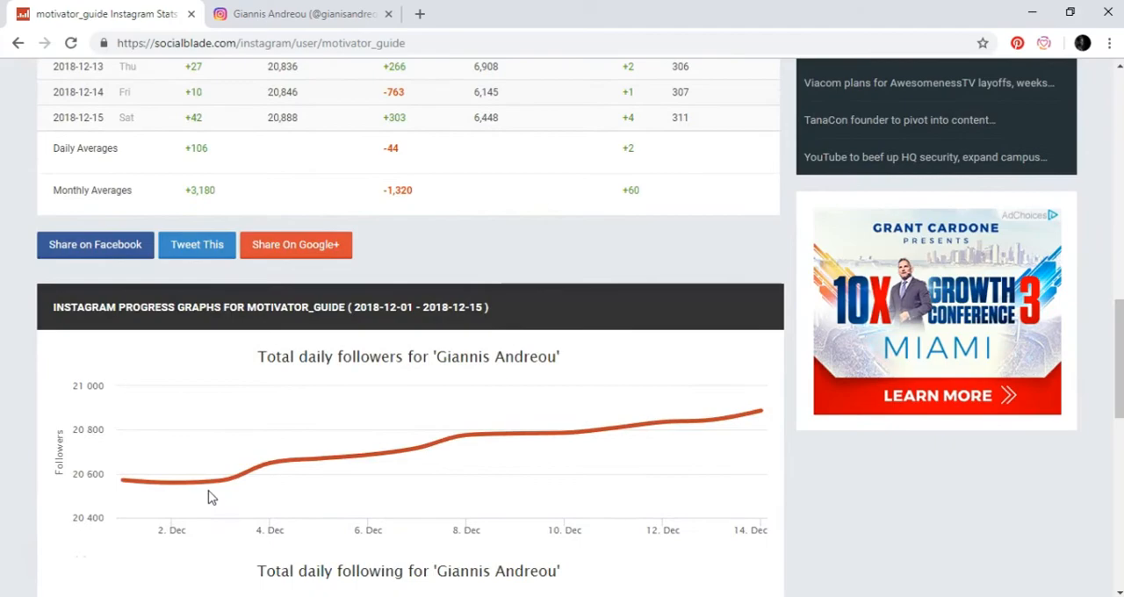
{"action": "scroll", "scroll_direction": "down", "scroll_amount": 3}
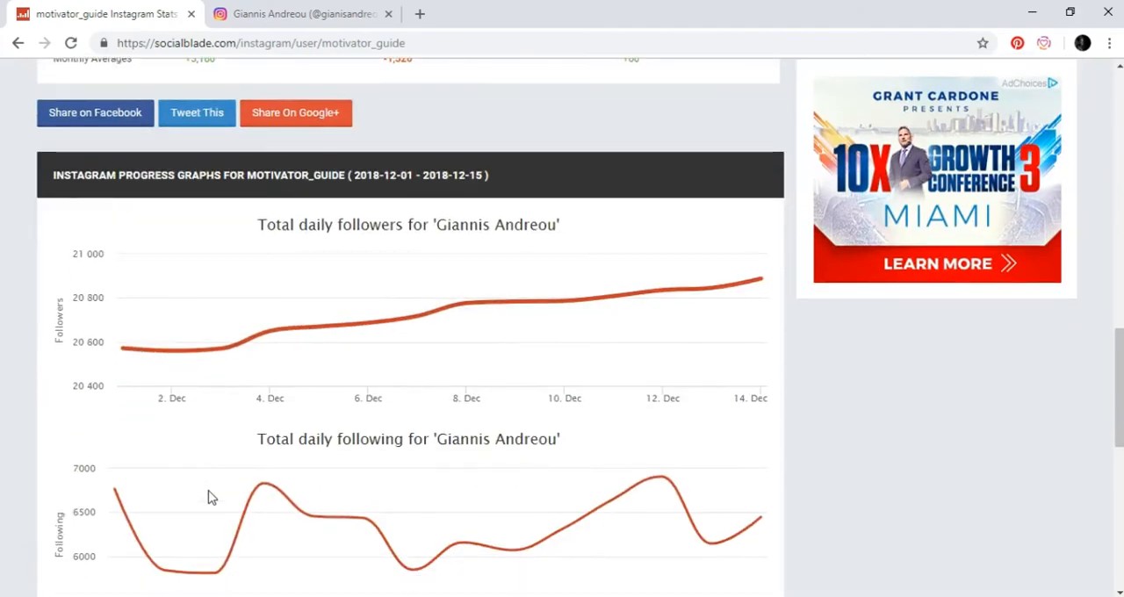
{"action": "scroll", "scroll_direction": "up", "scroll_amount": 3}
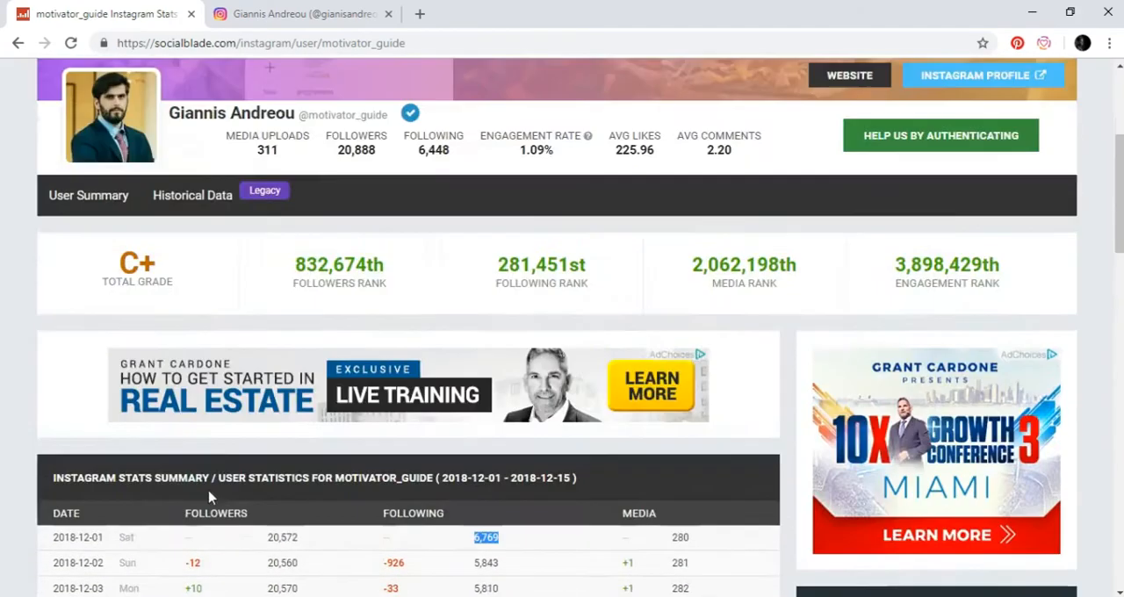
{"action": "scroll", "scroll_direction": "up", "scroll_amount": 3}
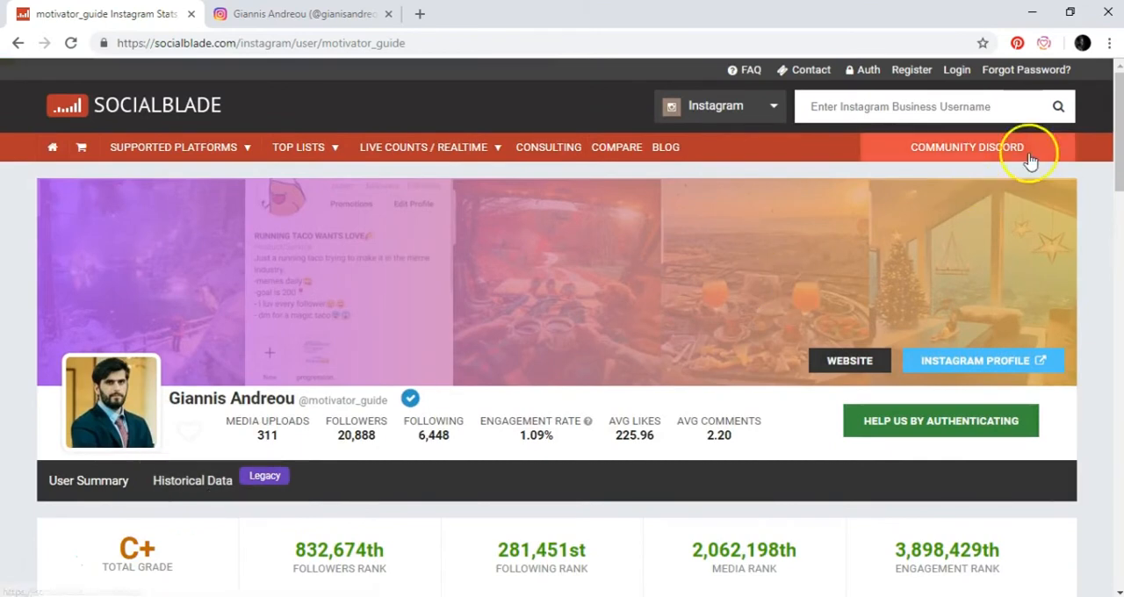
{"action": "left_click", "coordinate": [921, 106]}
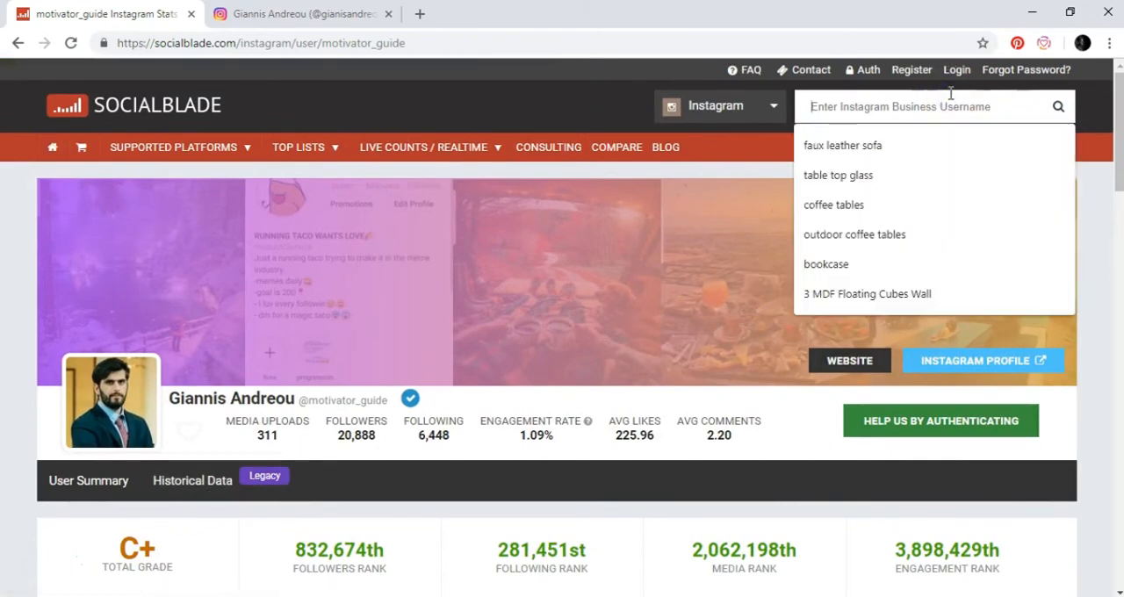
- Open Grant Cardone's stats from the 'grant' suggestions and highlight the 1.48% engagement rate
{"action": "type", "text": "grant"}
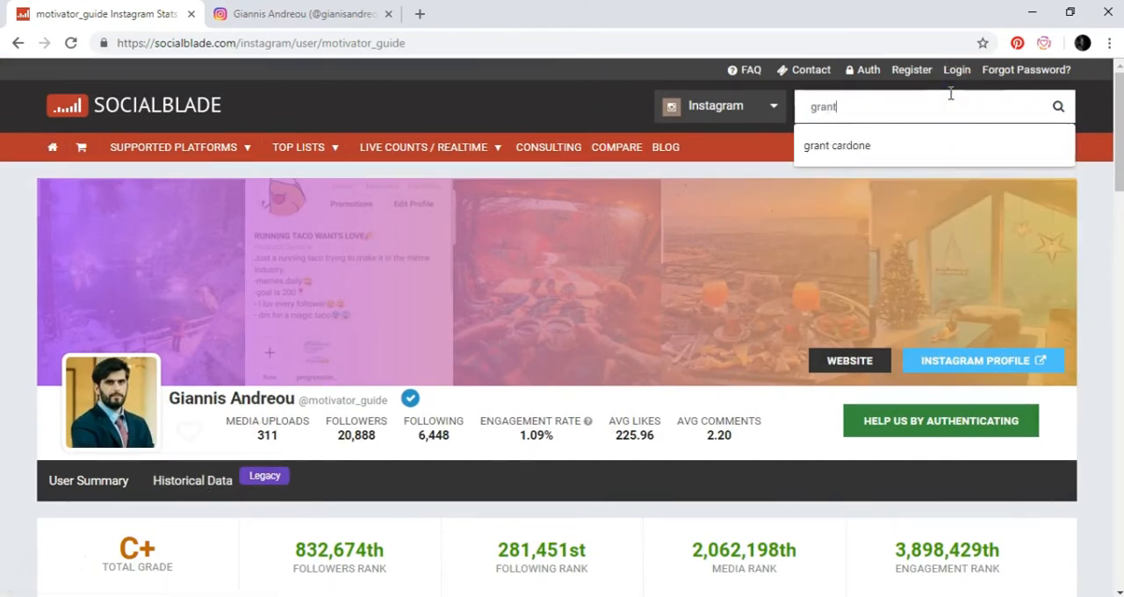
{"action": "left_click", "coordinate": [835, 145]}
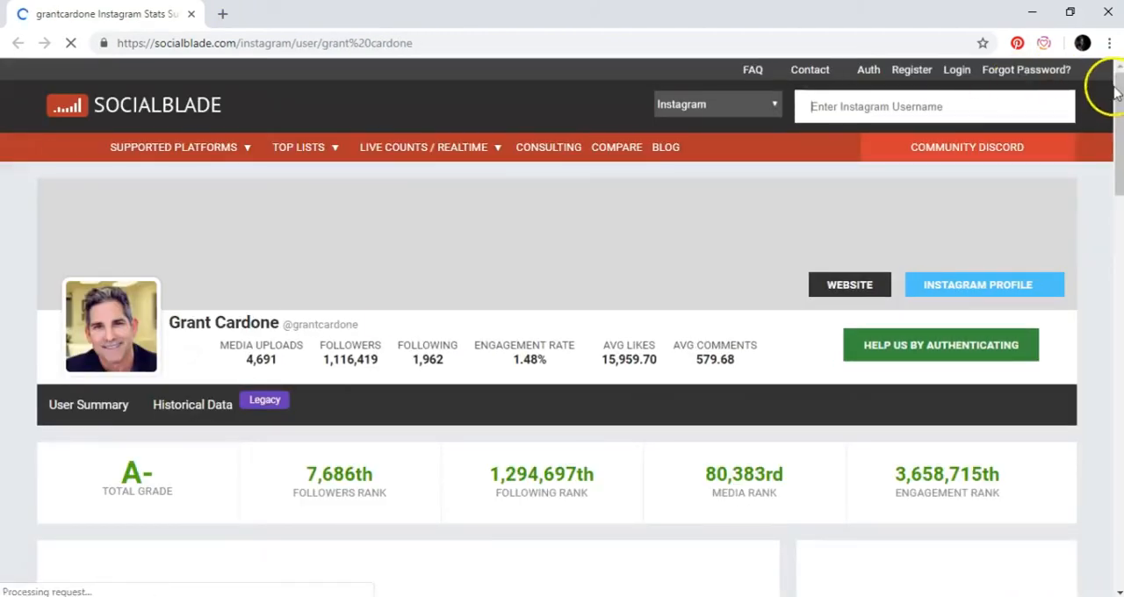
{"action": "scroll", "scroll_direction": "down", "scroll_amount": 3}
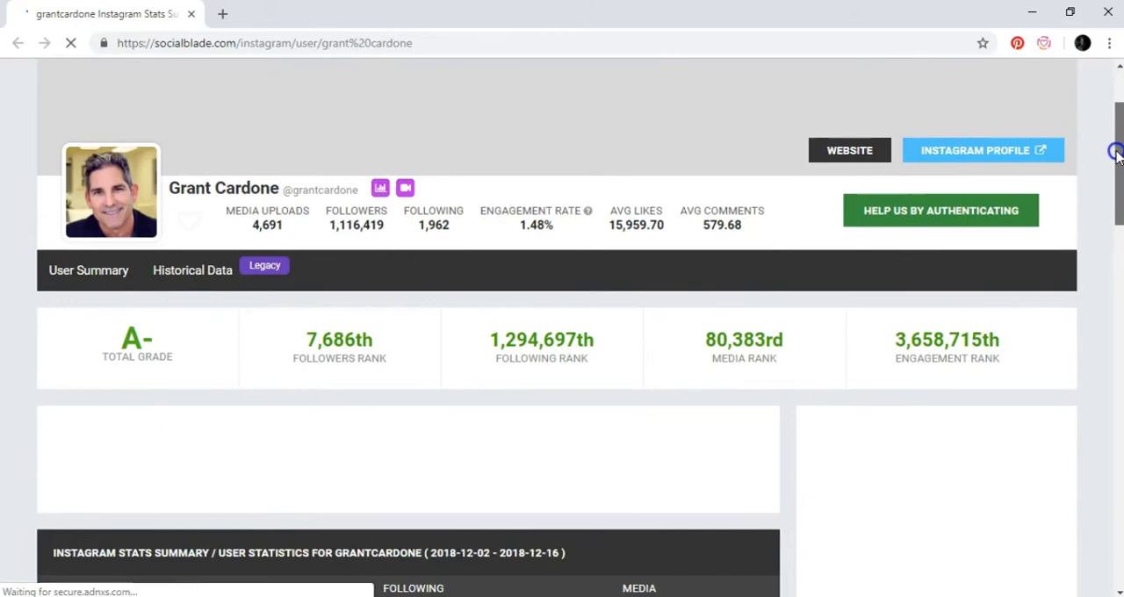
{"action": "scroll", "scroll_direction": "down", "scroll_amount": 3}
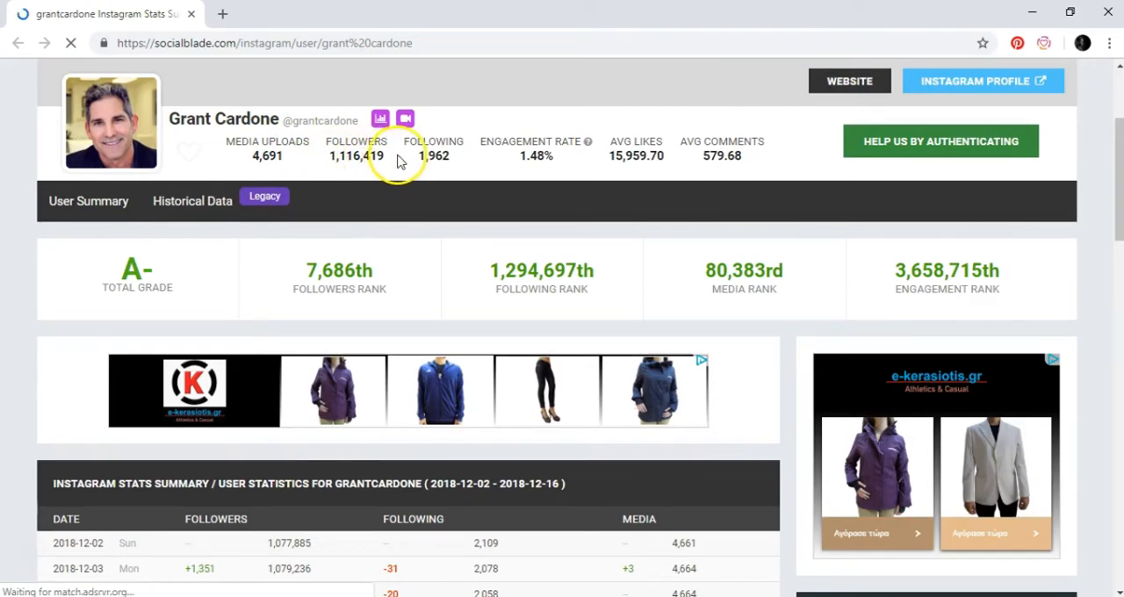
{"action": "mouse_move", "coordinate": [509, 166]}
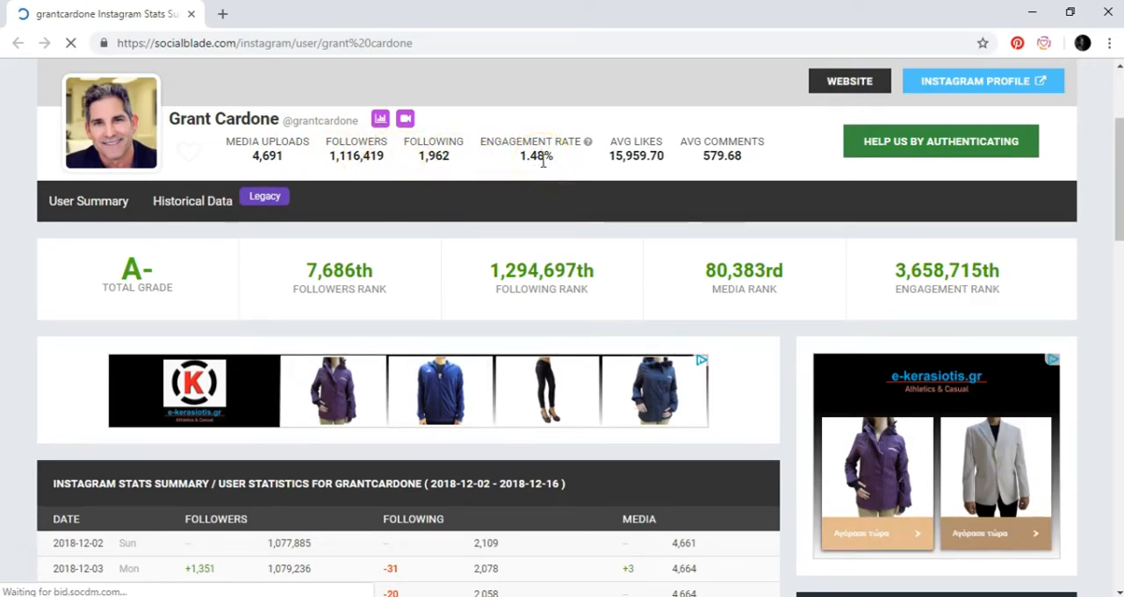
{"action": "double_click", "coordinate": [535, 156]}
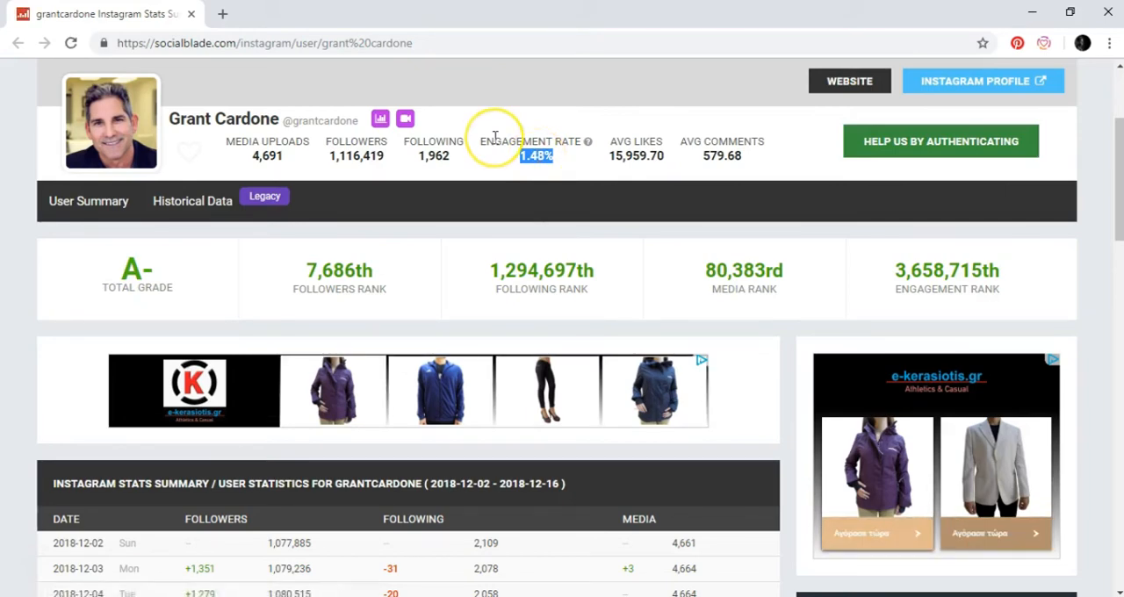
{"action": "mouse_move", "coordinate": [493, 136]}
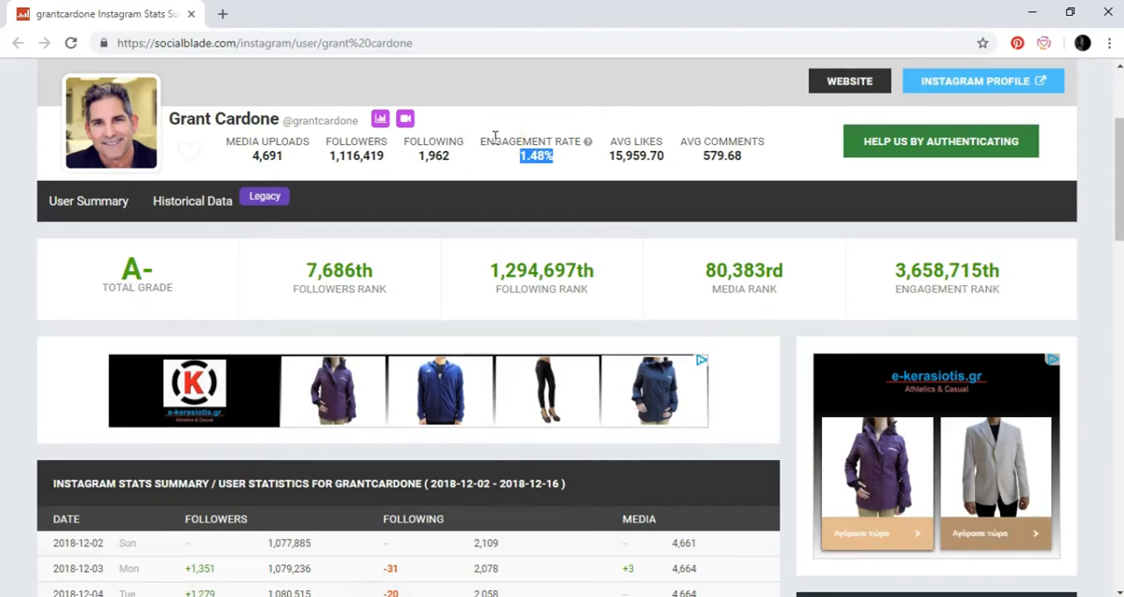
{"action": "mouse_move", "coordinate": [221, 14]}
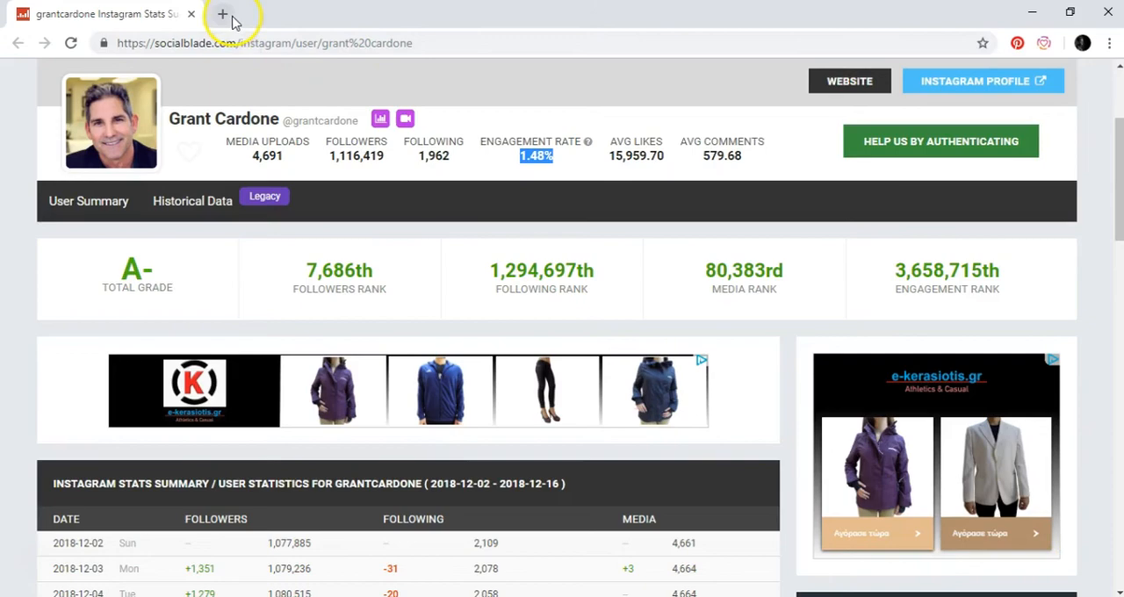
- In a new tab, search Instagram for 'grant cardone' and open the verified grantcardone profile
{"action": "left_click", "coordinate": [222, 14]}
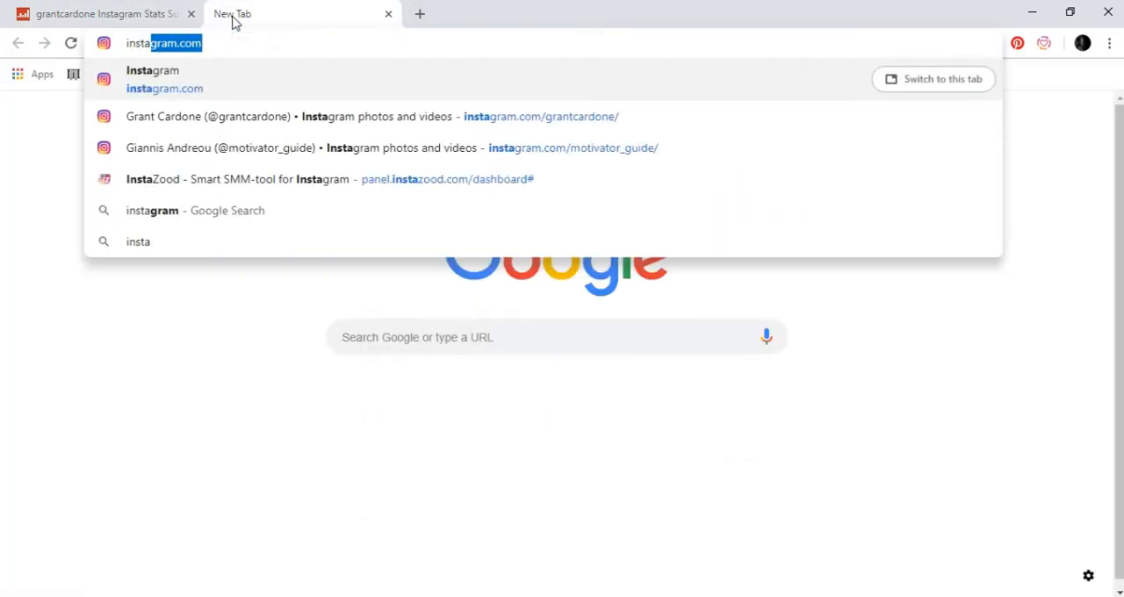
{"action": "left_click", "coordinate": [165, 79]}
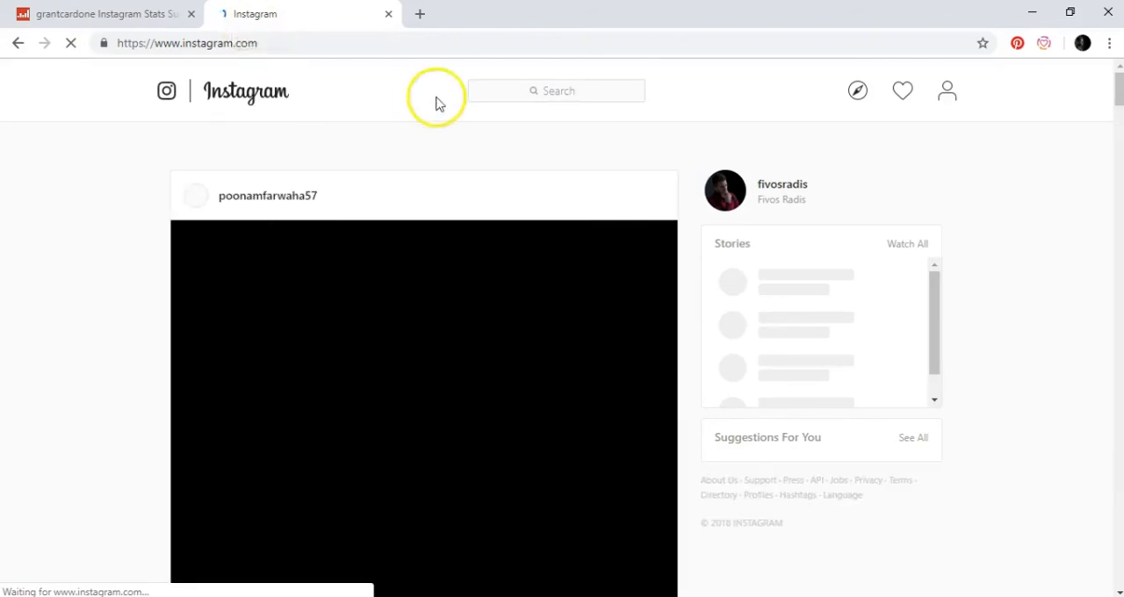
{"action": "left_click", "coordinate": [556, 91]}
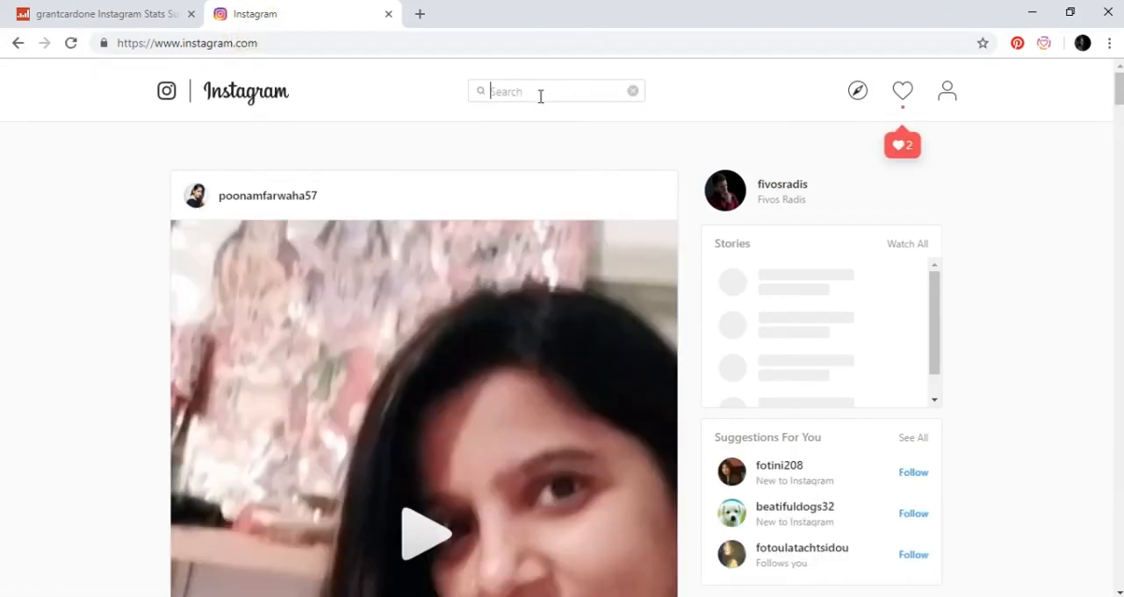
{"action": "type", "text": "grant cardone"}
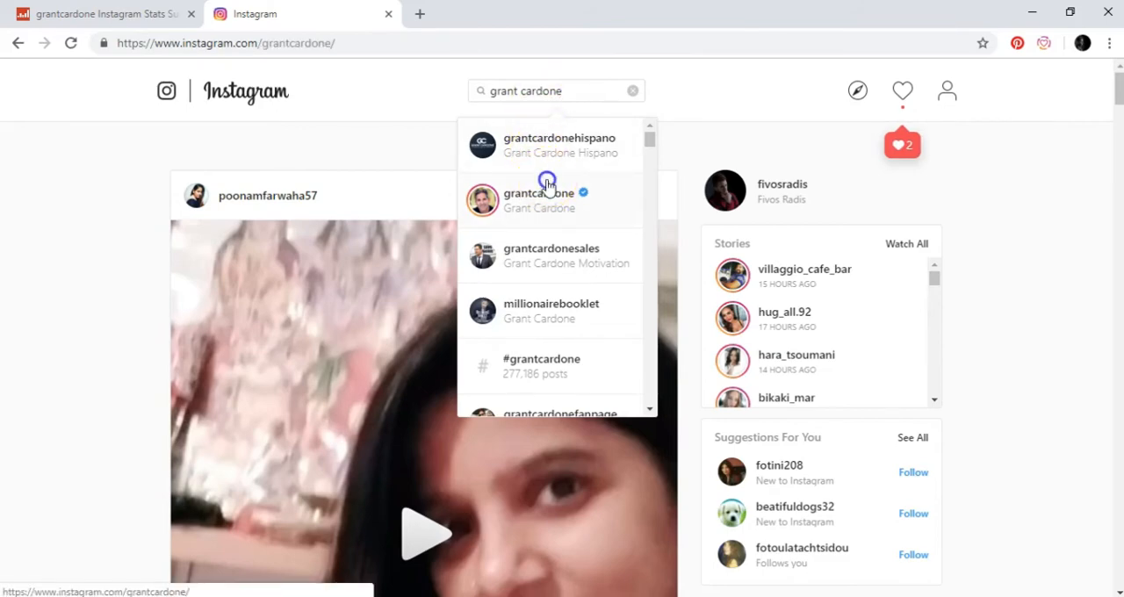
{"action": "left_click", "coordinate": [538, 200]}
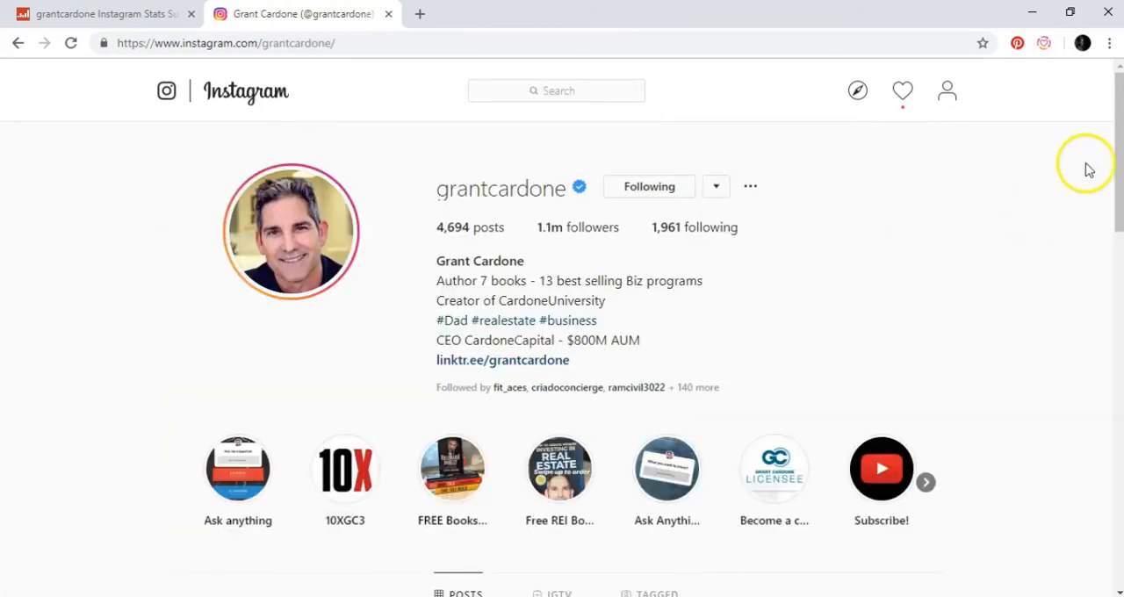
- Browse grantcardone's post grid with likes and comments, then return to his Social Blade tab
{"action": "scroll", "scroll_direction": "down", "scroll_amount": 3}
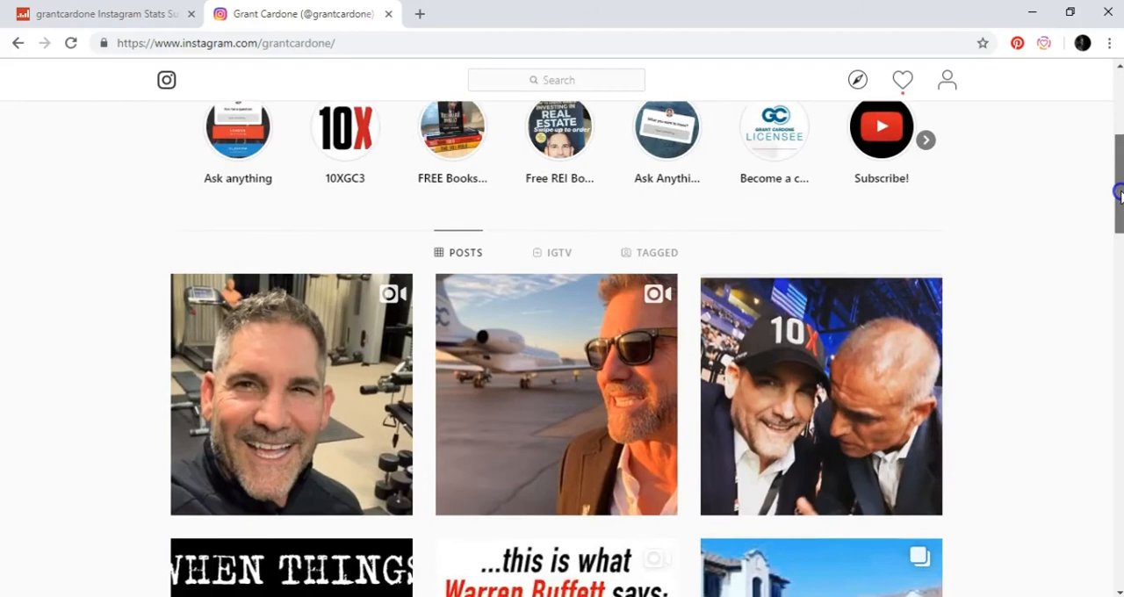
{"action": "scroll", "scroll_direction": "down", "scroll_amount": 3}
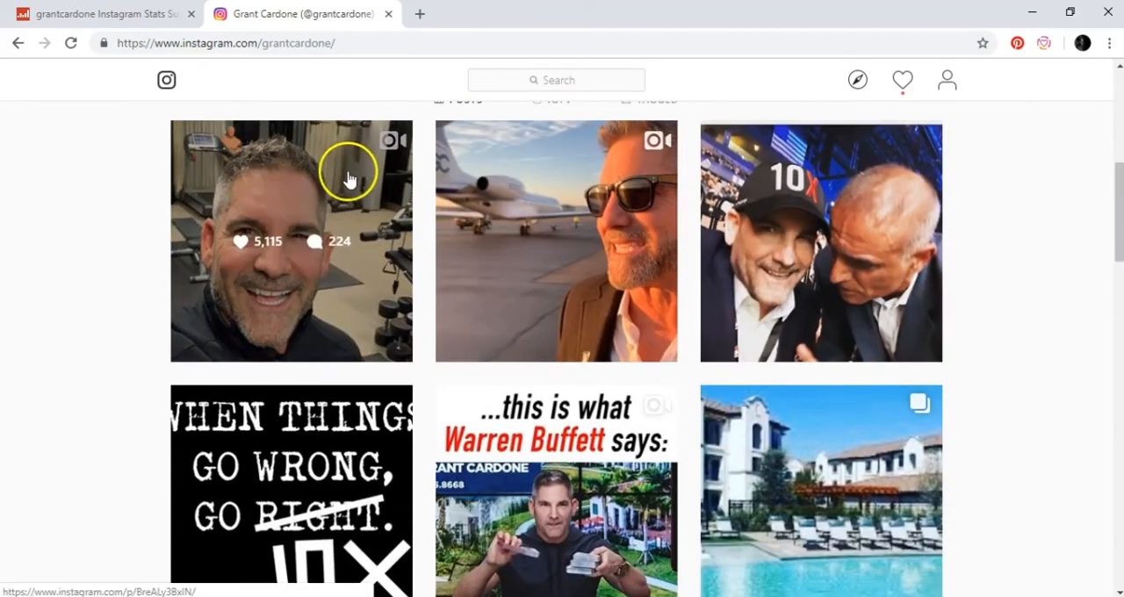
{"action": "mouse_move", "coordinate": [132, 239]}
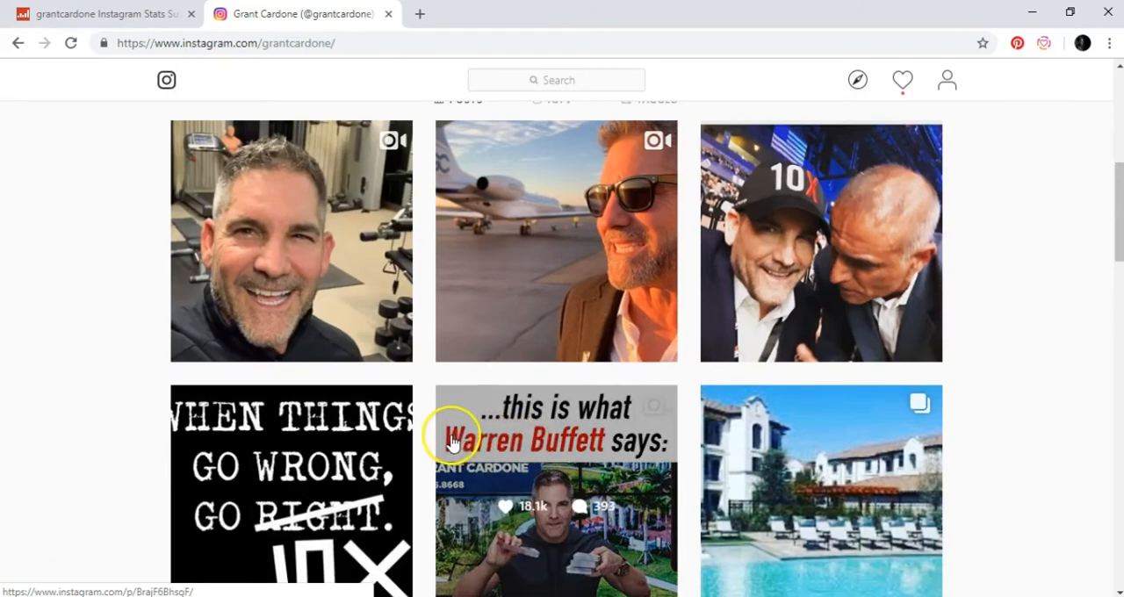
{"action": "mouse_move", "coordinate": [452, 442]}
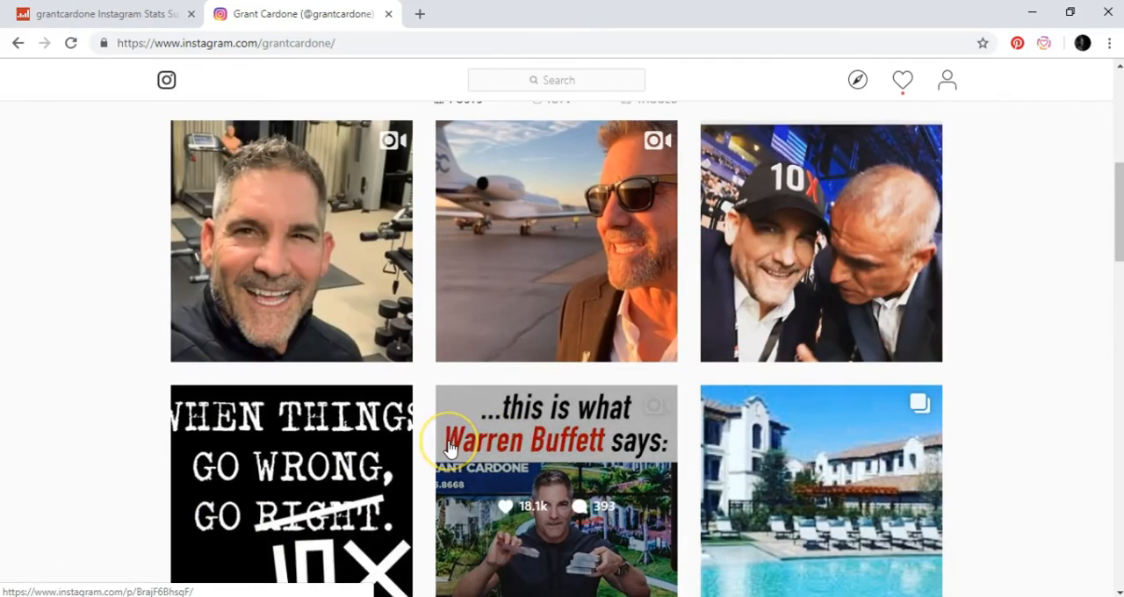
{"action": "mouse_move", "coordinate": [296, 259]}
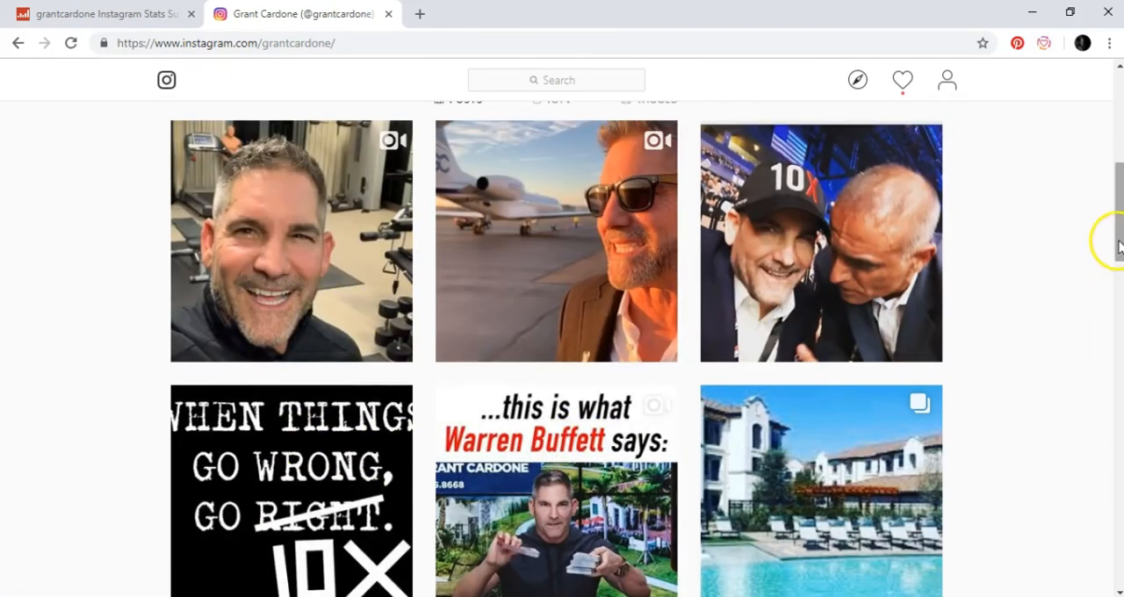
{"action": "scroll", "scroll_direction": "down", "scroll_amount": 3}
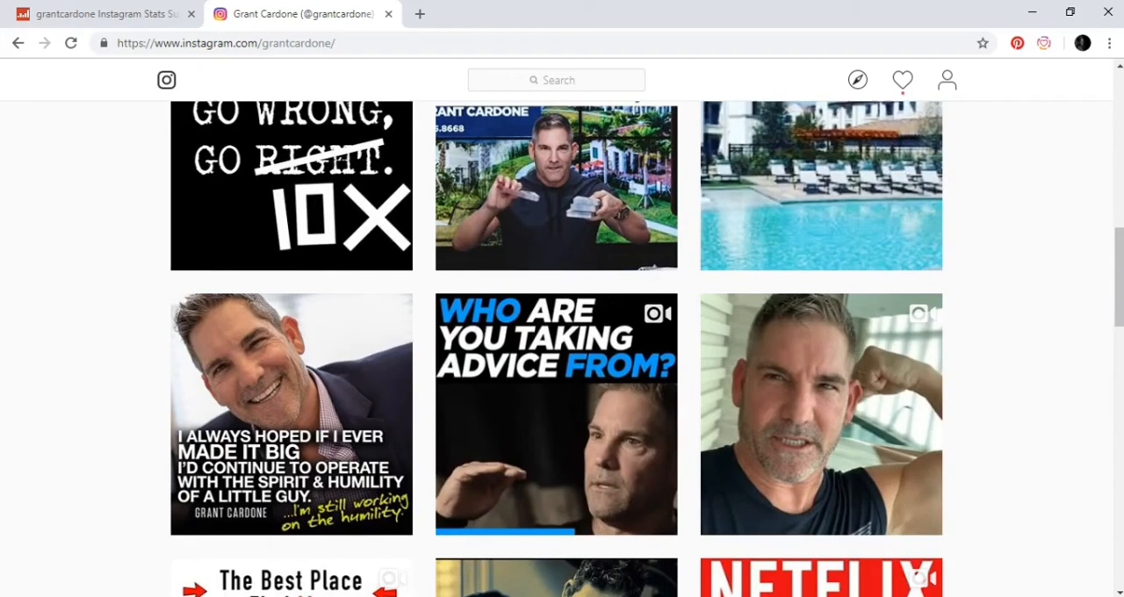
{"action": "scroll", "scroll_direction": "down", "scroll_amount": 3}
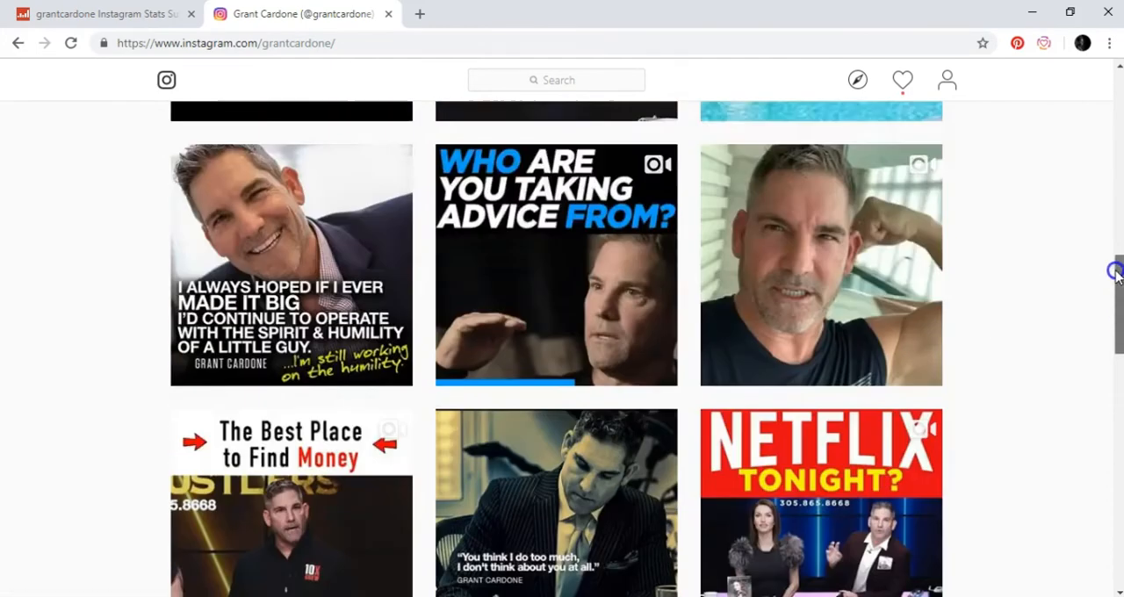
{"action": "scroll", "scroll_direction": "up", "scroll_amount": 3}
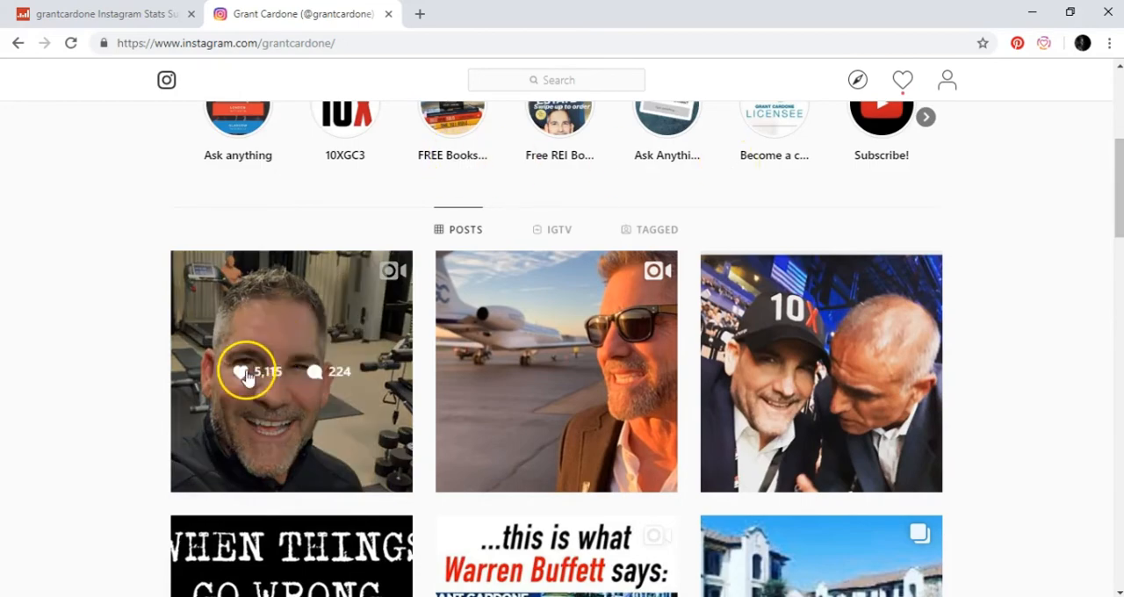
{"action": "mouse_move", "coordinate": [548, 321]}
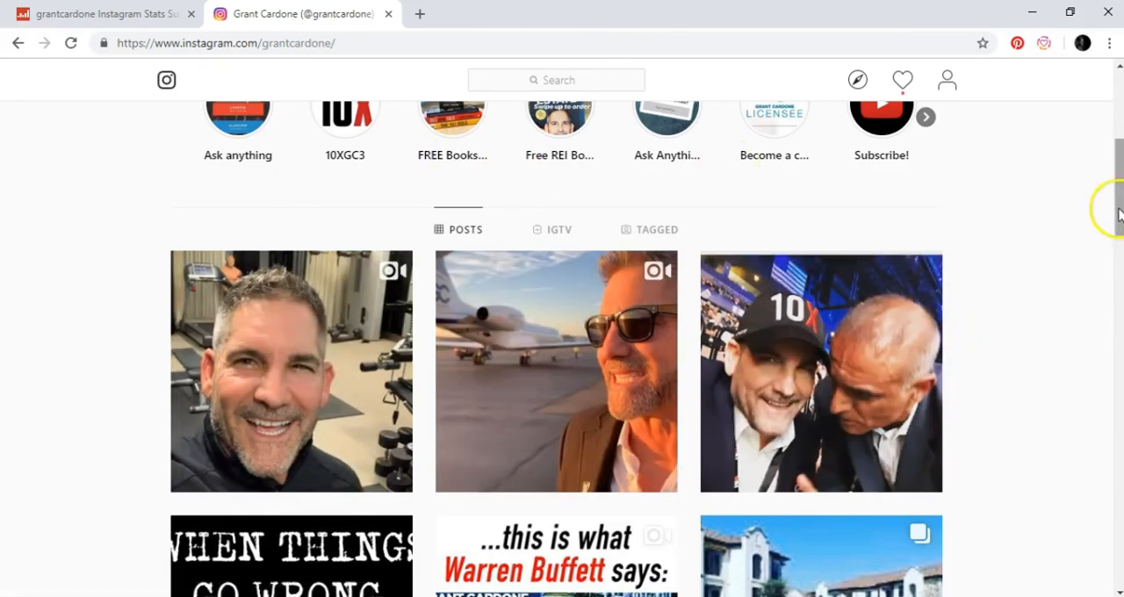
{"action": "scroll", "scroll_direction": "down", "scroll_amount": 3}
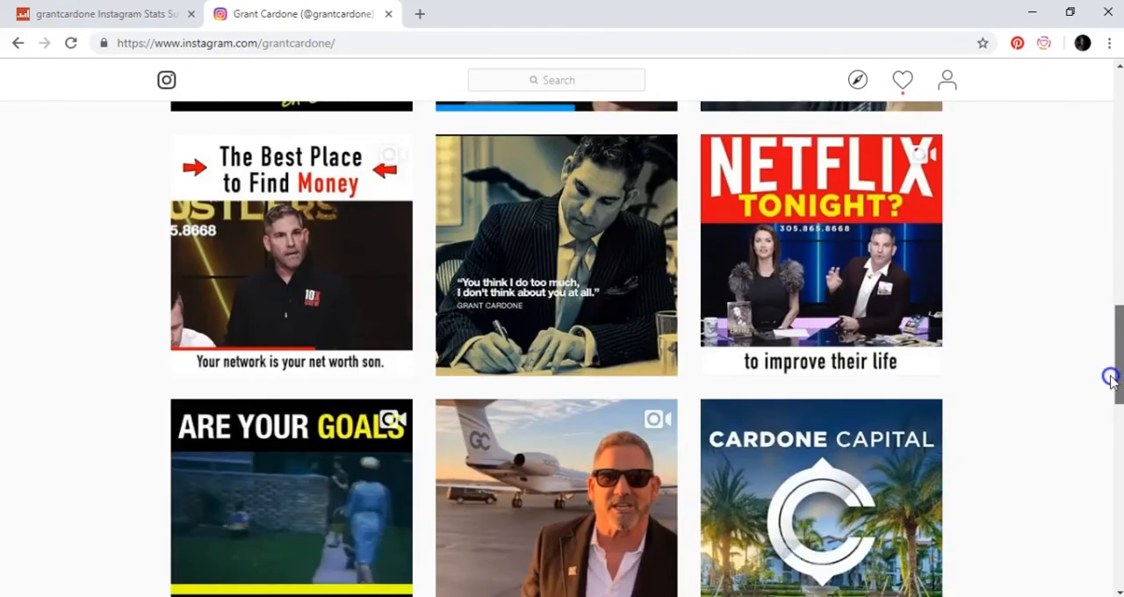
{"action": "scroll", "scroll_direction": "up", "scroll_amount": 3}
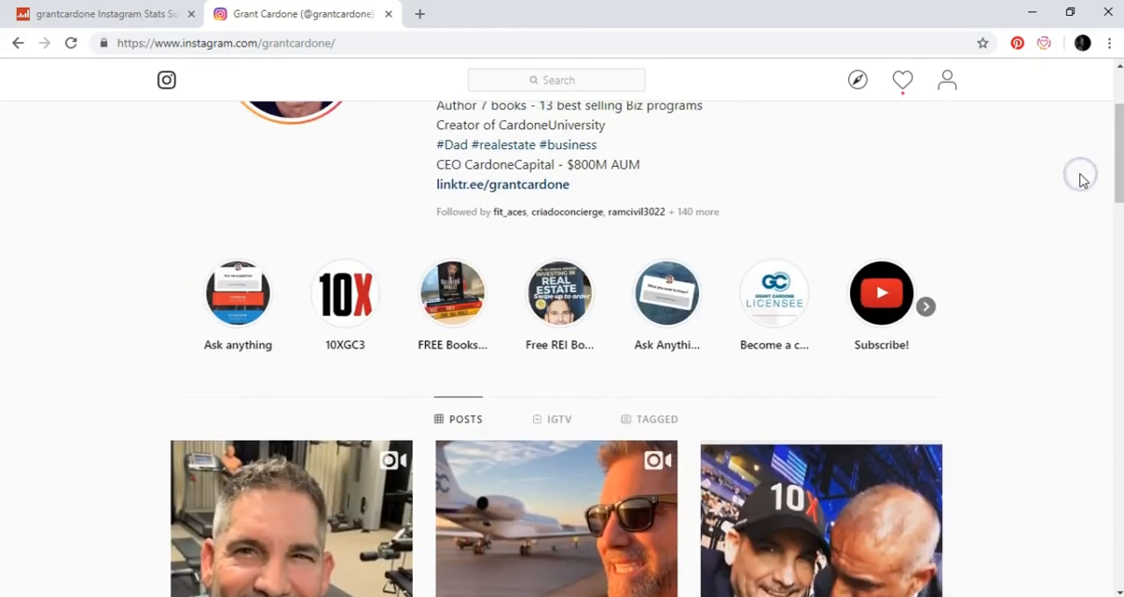
{"action": "mouse_move", "coordinate": [1089, 165]}
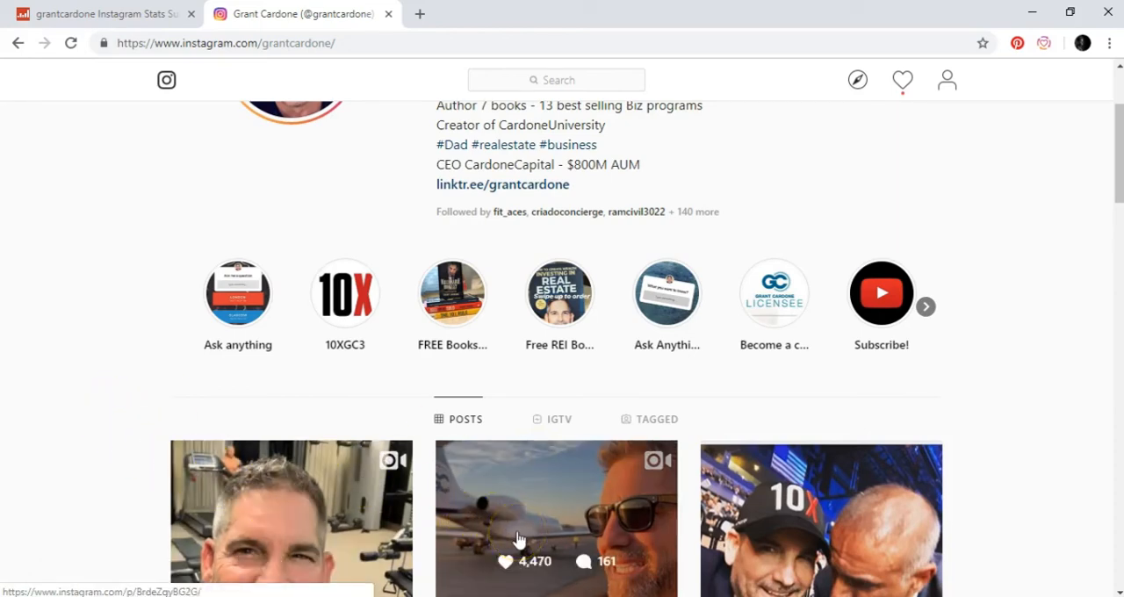
{"action": "mouse_move", "coordinate": [301, 508]}
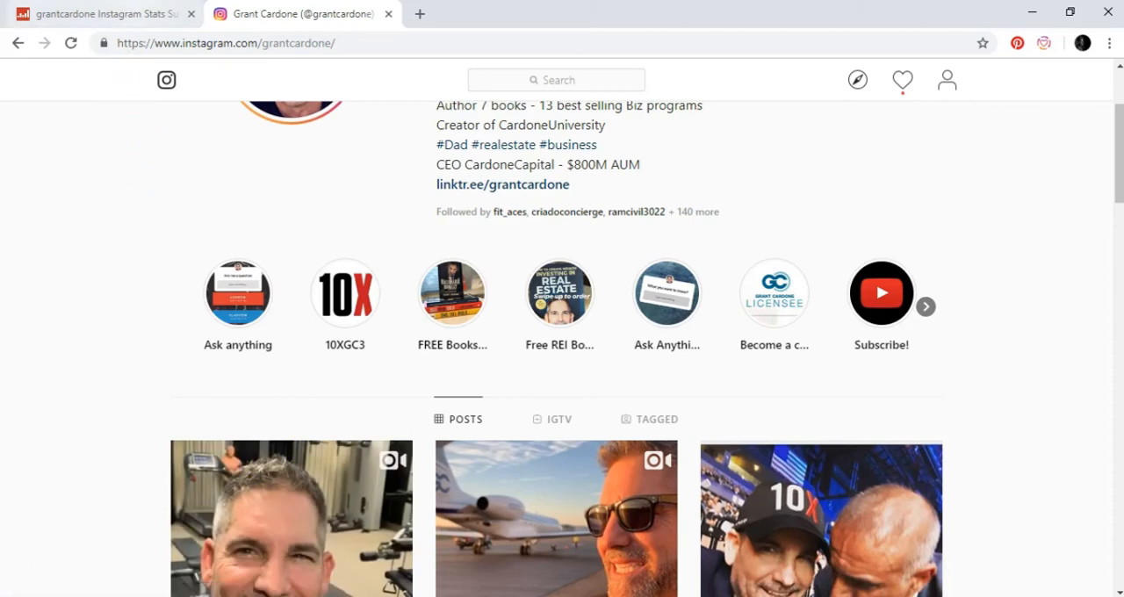
{"action": "left_click", "coordinate": [101, 13]}
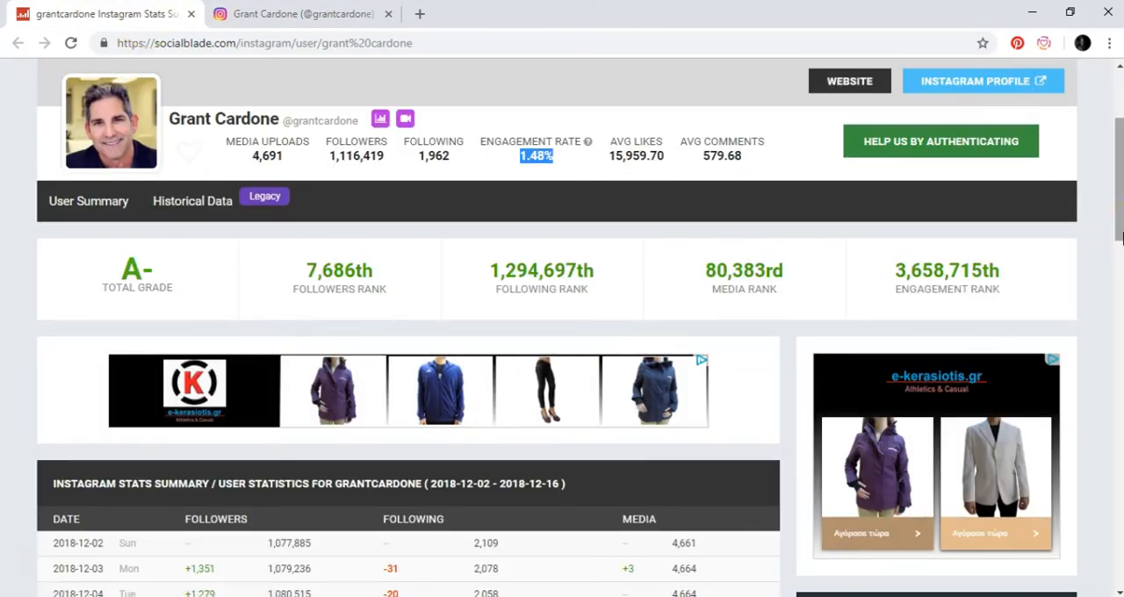
{"action": "scroll", "scroll_direction": "down", "scroll_amount": 3}
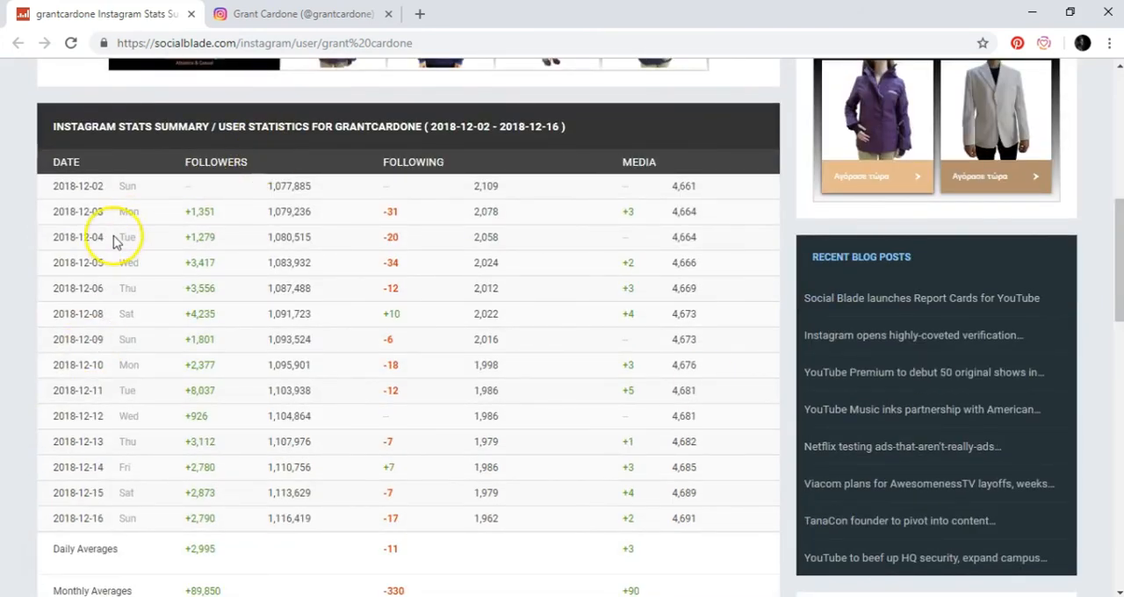
{"action": "mouse_move", "coordinate": [397, 249]}
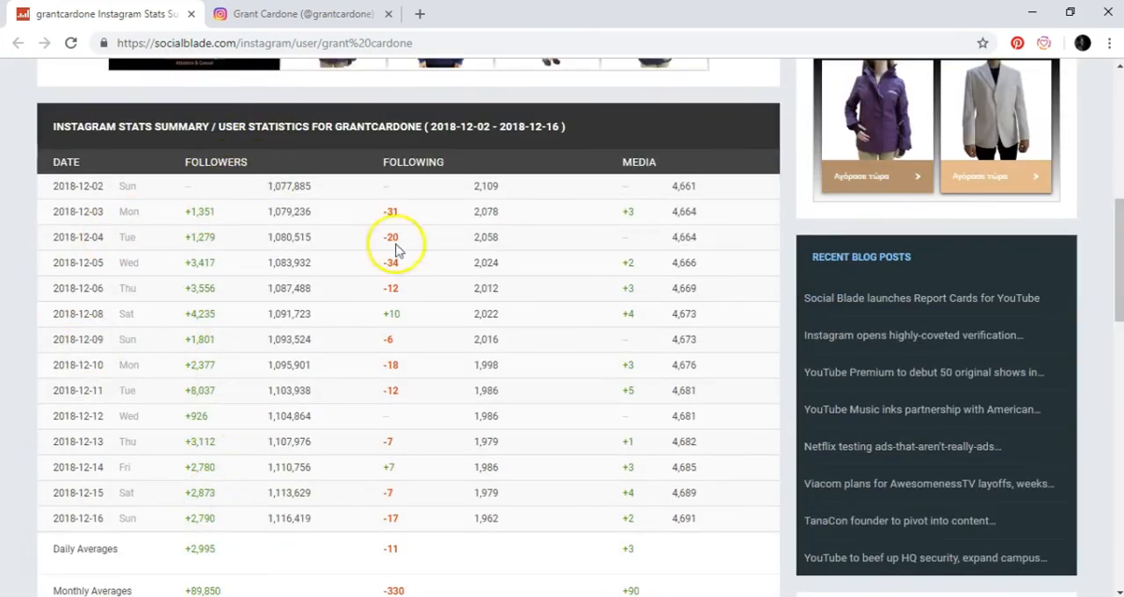
{"action": "mouse_move", "coordinate": [404, 500]}
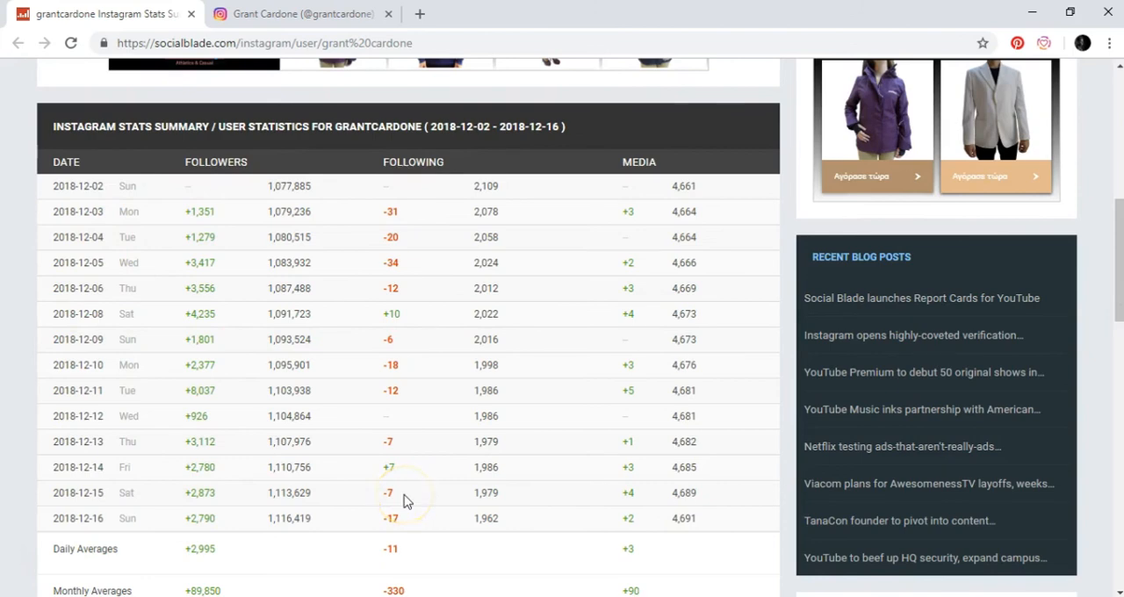
{"action": "mouse_move", "coordinate": [689, 187]}
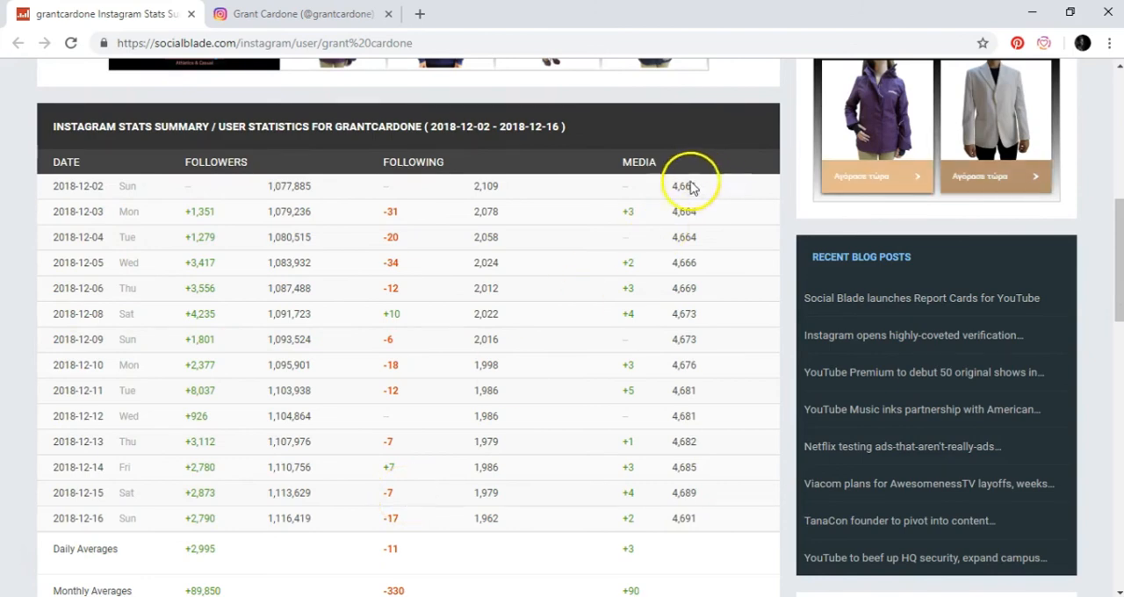
{"action": "mouse_move", "coordinate": [623, 498]}
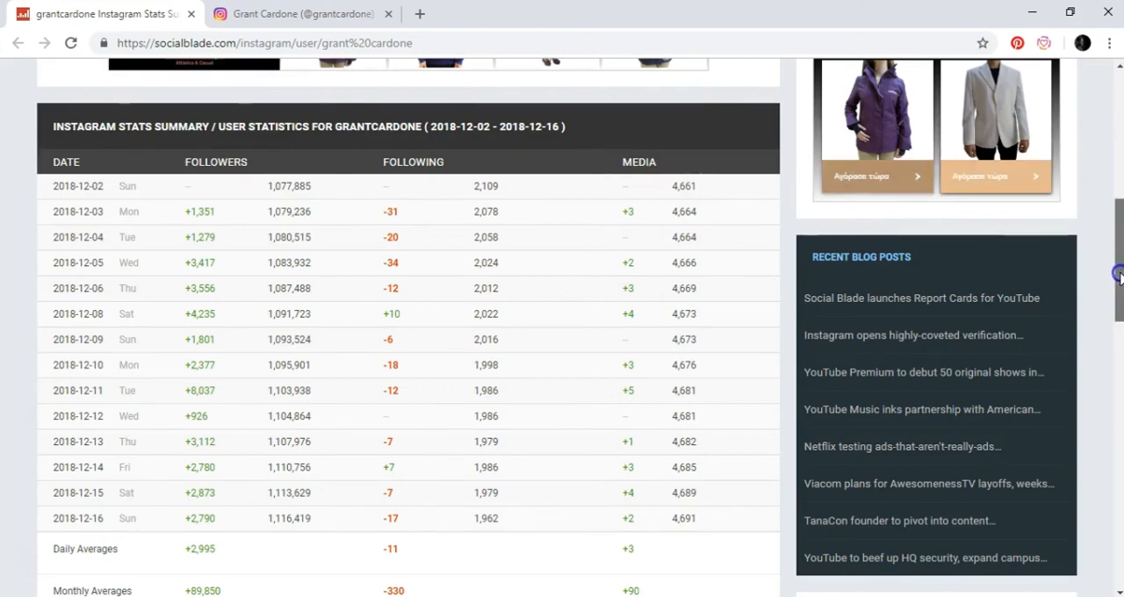
{"action": "scroll", "scroll_direction": "up", "scroll_amount": 3}
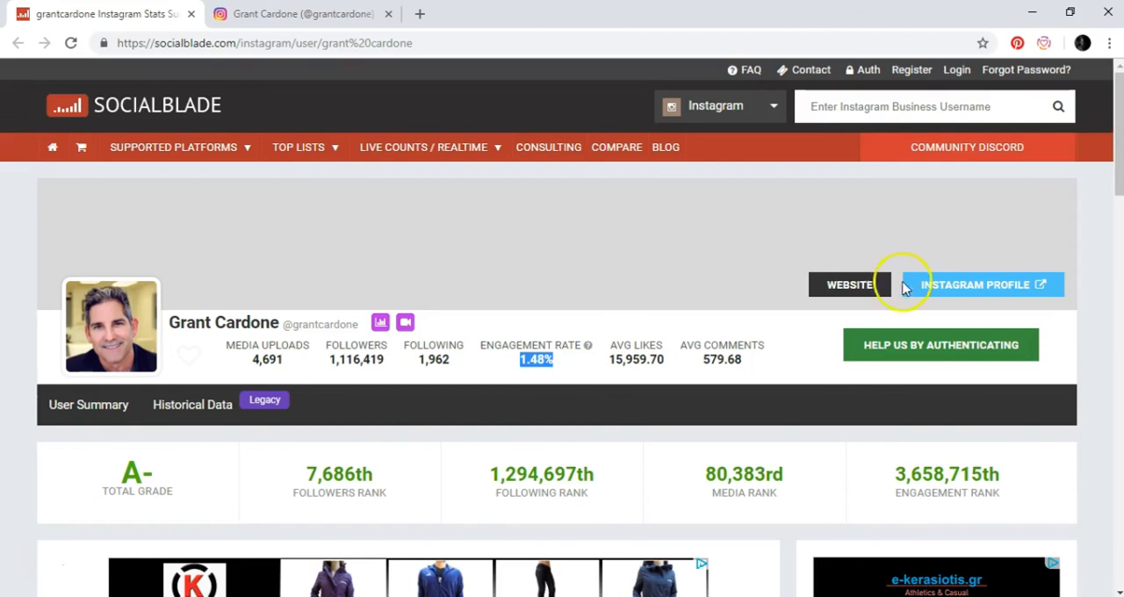
{"action": "mouse_move", "coordinate": [356, 356]}
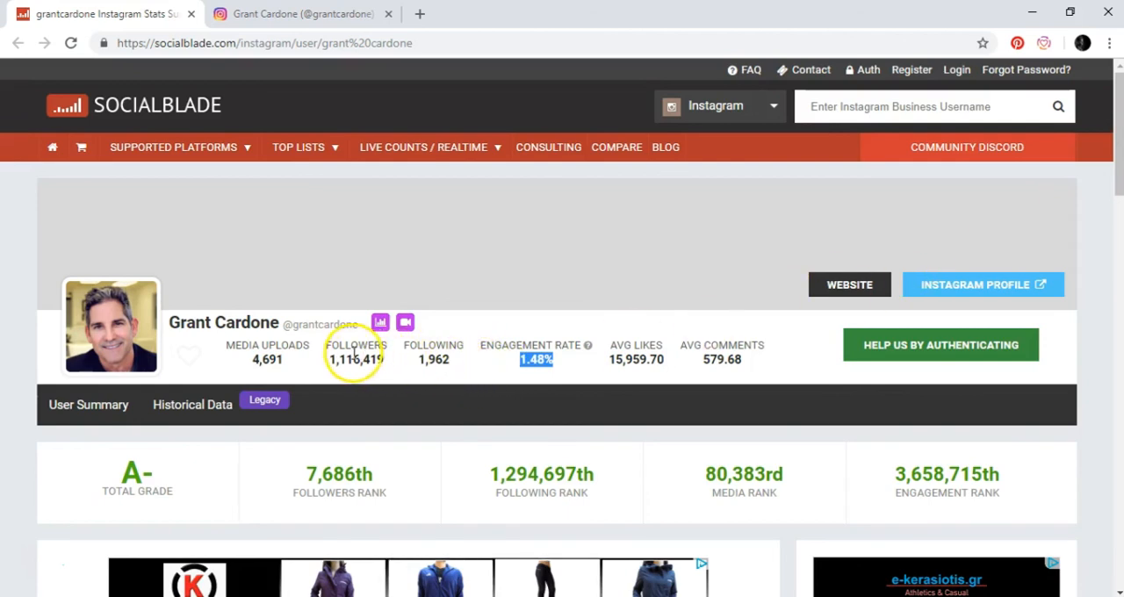
{"action": "mouse_move", "coordinate": [412, 351]}
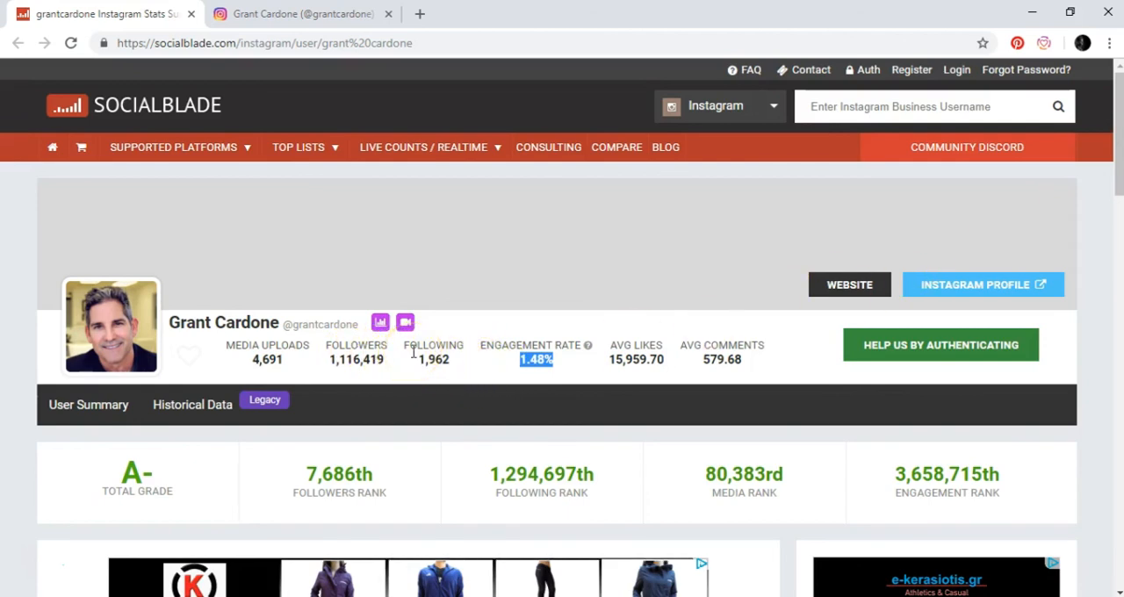